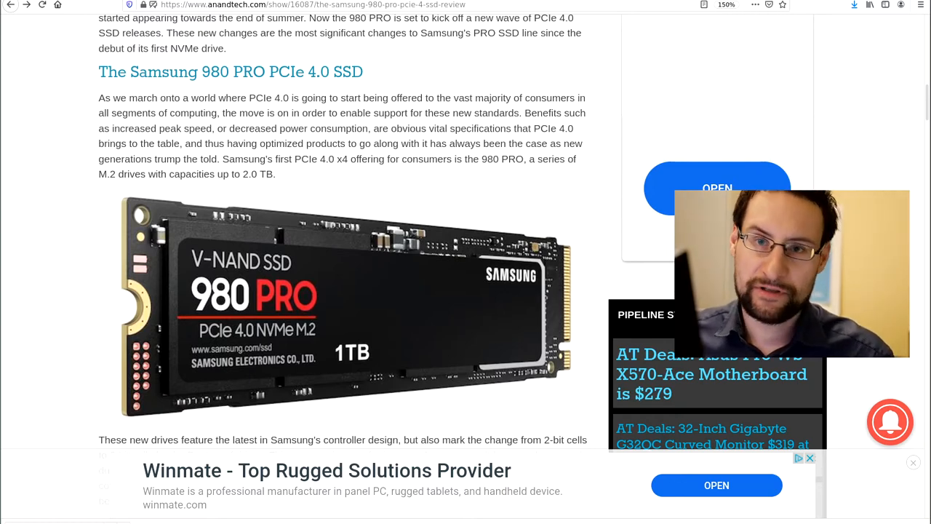
{"action": "mouse_move", "coordinate": [75, 257]}
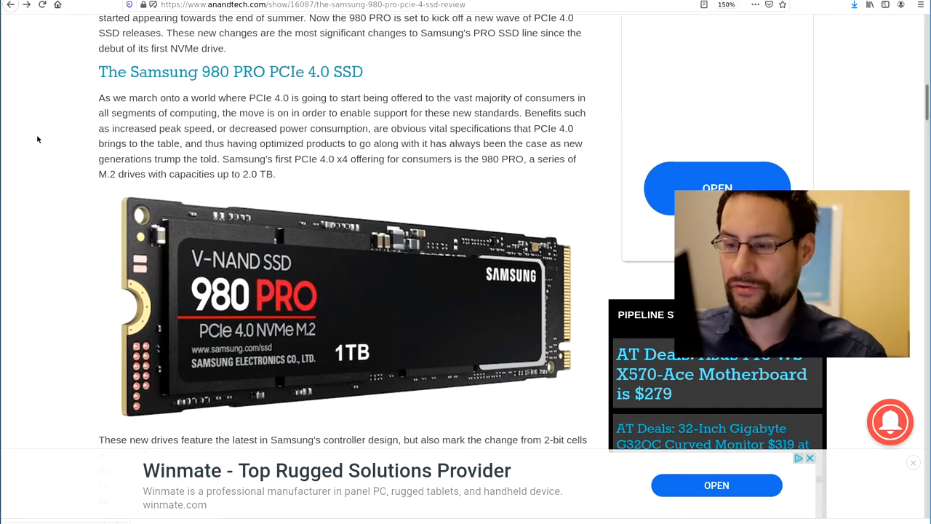
Highlight 'PCIe 4.0' in the Samsung 980 PRO review's section heading.
{"action": "scroll", "scroll_direction": "down", "scroll_amount": 3}
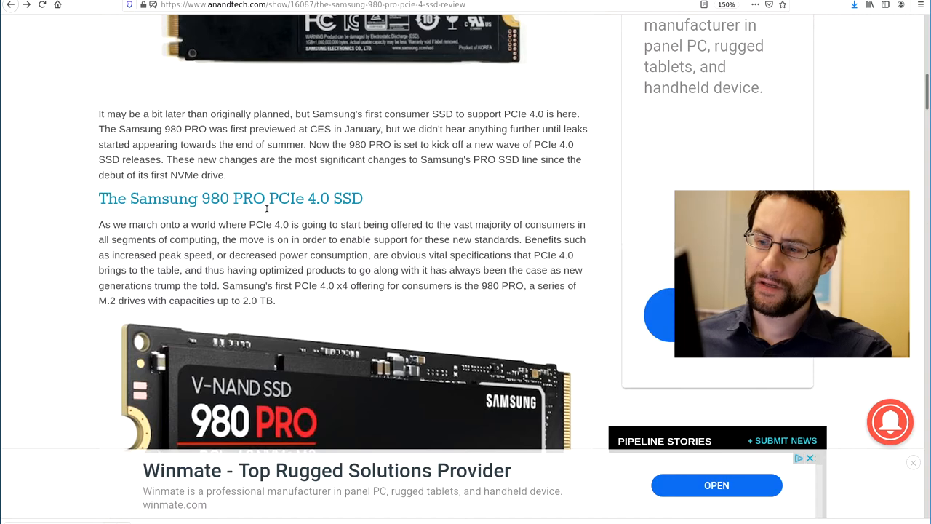
{"action": "double_click", "coordinate": [283, 197]}
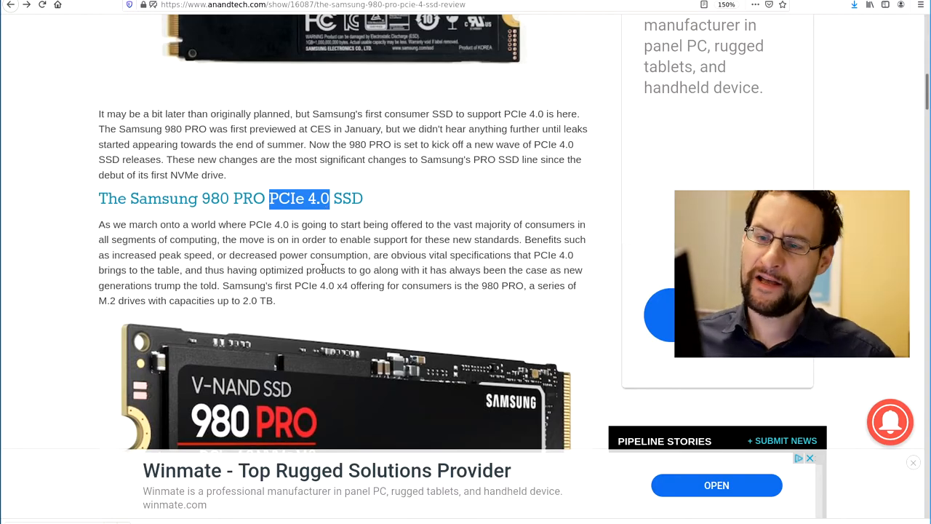
Scroll to the ATSB Heavy (Data Rate) chart on the review's Storage Bench page 4.
{"action": "scroll", "scroll_direction": "down", "scroll_amount": 3}
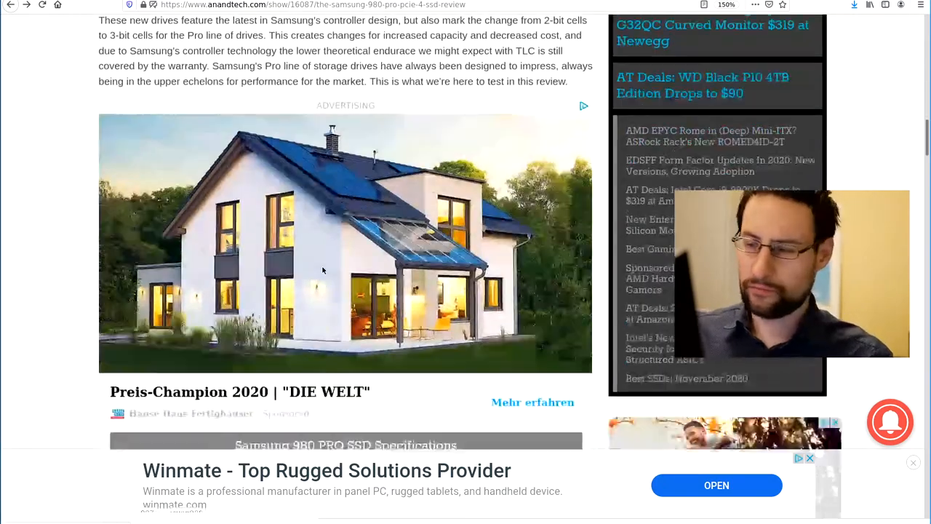
{"action": "scroll", "scroll_direction": "down", "scroll_amount": 3}
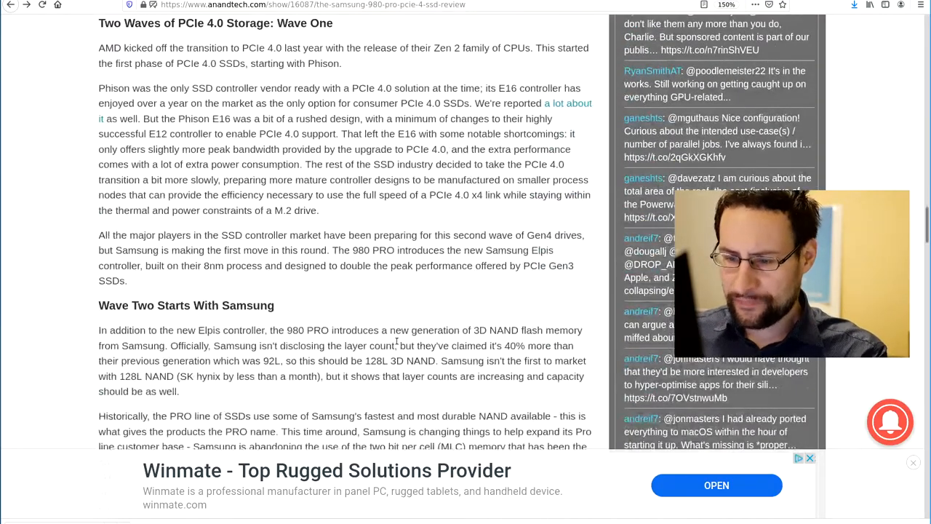
{"action": "scroll", "scroll_direction": "down", "scroll_amount": 3}
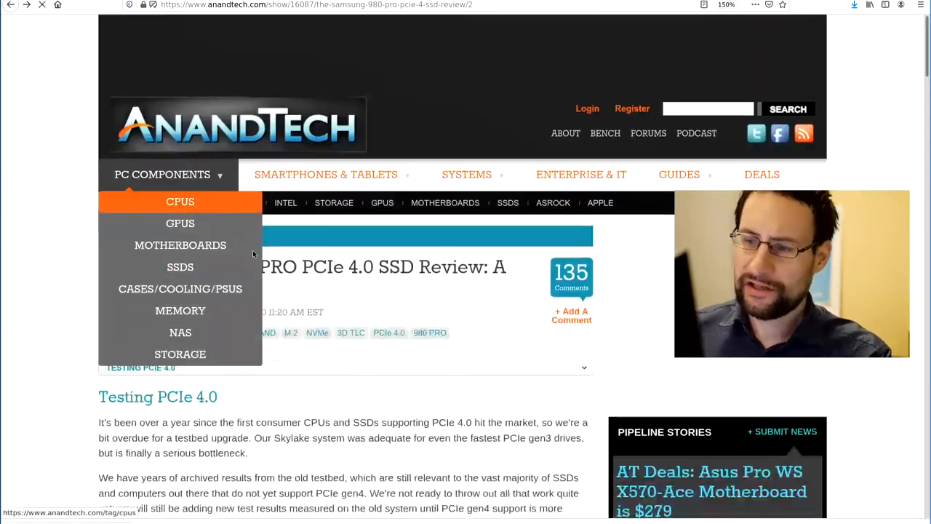
{"action": "scroll", "scroll_direction": "down", "scroll_amount": 3}
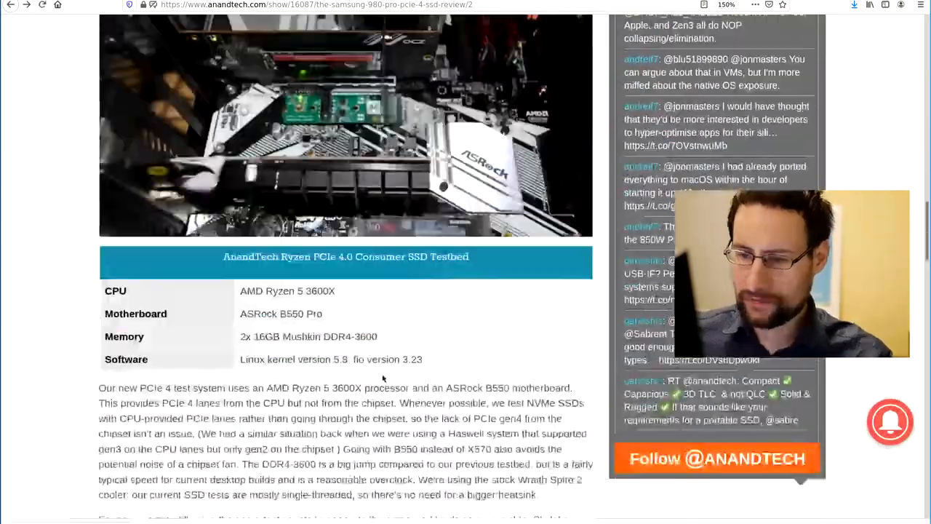
{"action": "scroll", "scroll_direction": "down", "scroll_amount": 3}
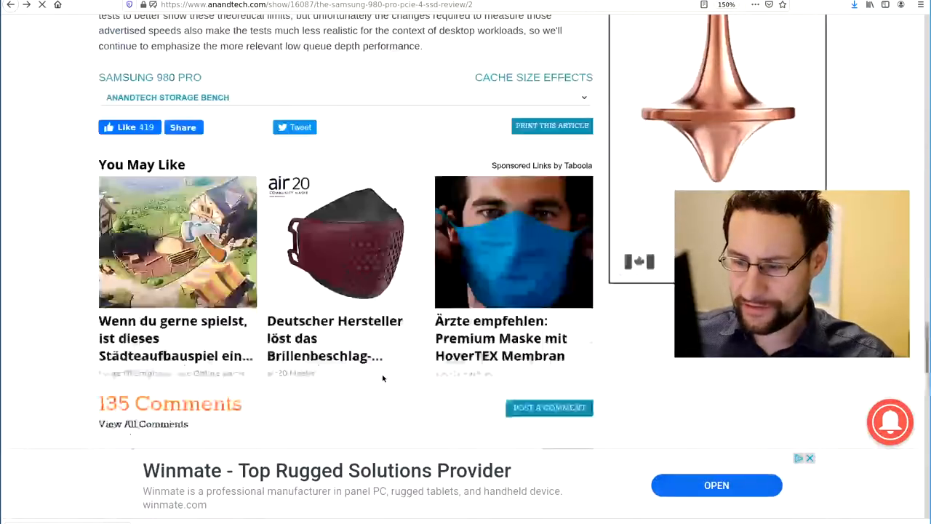
{"action": "scroll", "scroll_direction": "up", "scroll_amount": 3}
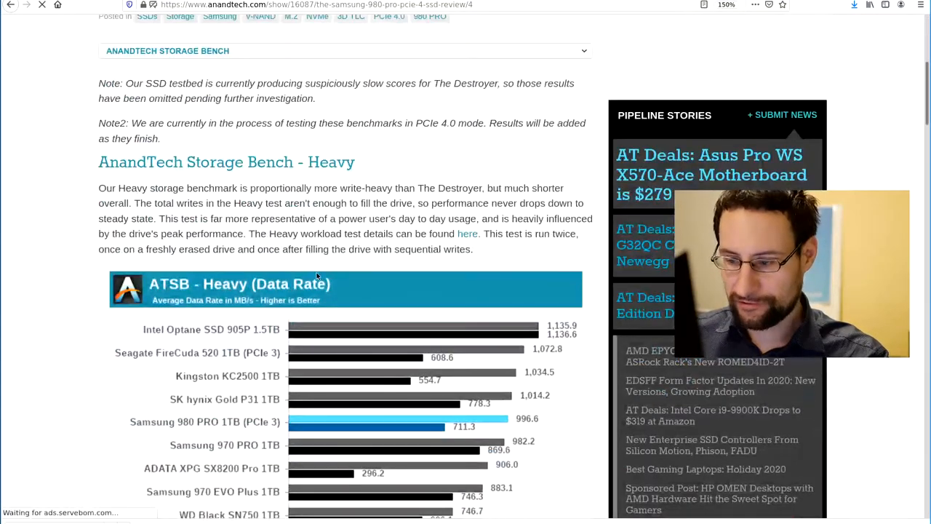
{"action": "scroll", "scroll_direction": "down", "scroll_amount": 3}
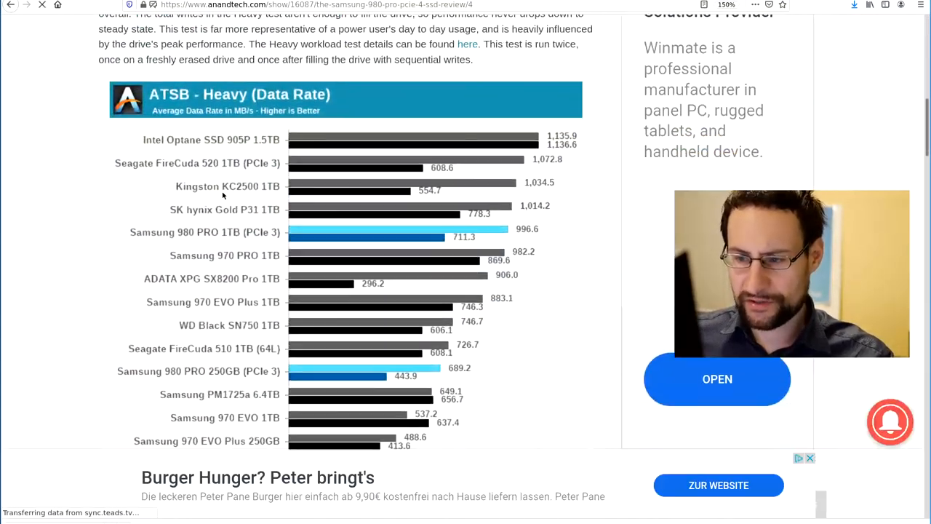
{"action": "scroll", "scroll_direction": "down", "scroll_amount": 3}
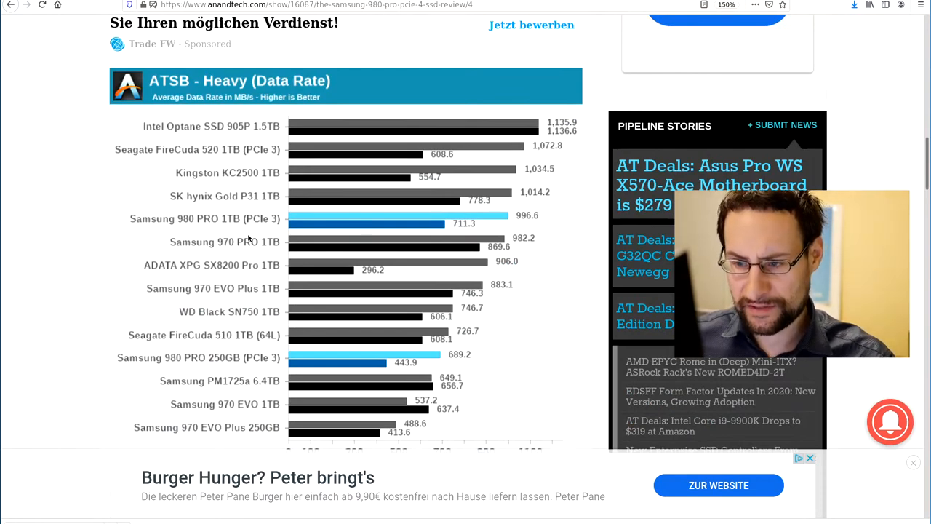
{"action": "mouse_move", "coordinate": [300, 284]}
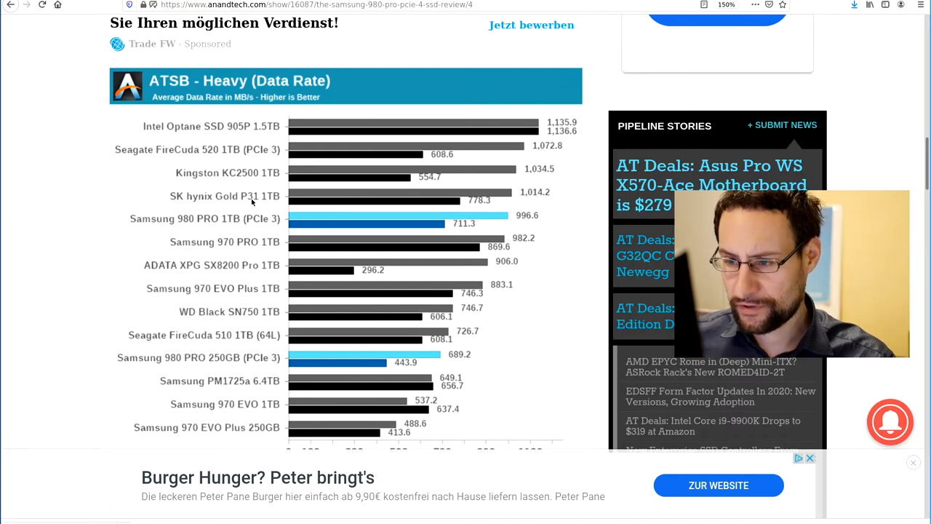
{"action": "mouse_move", "coordinate": [189, 132]}
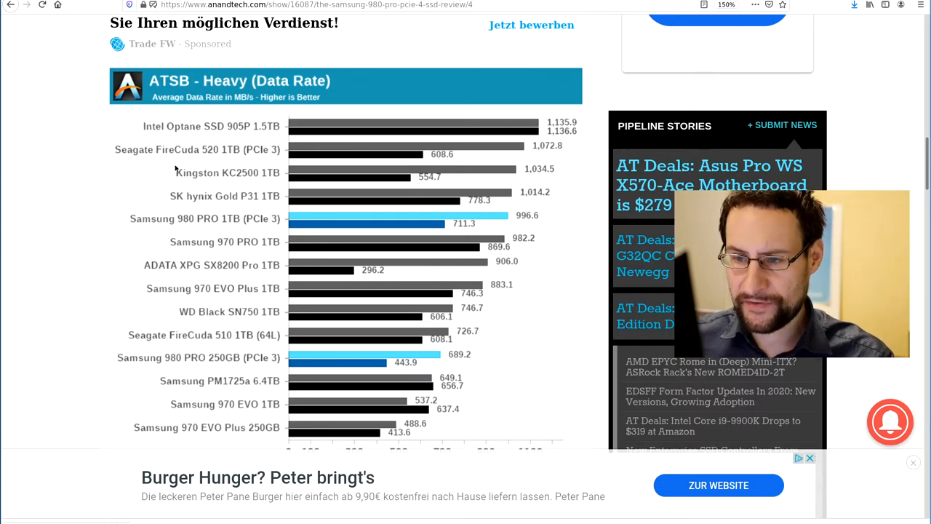
{"action": "mouse_move", "coordinate": [195, 204]}
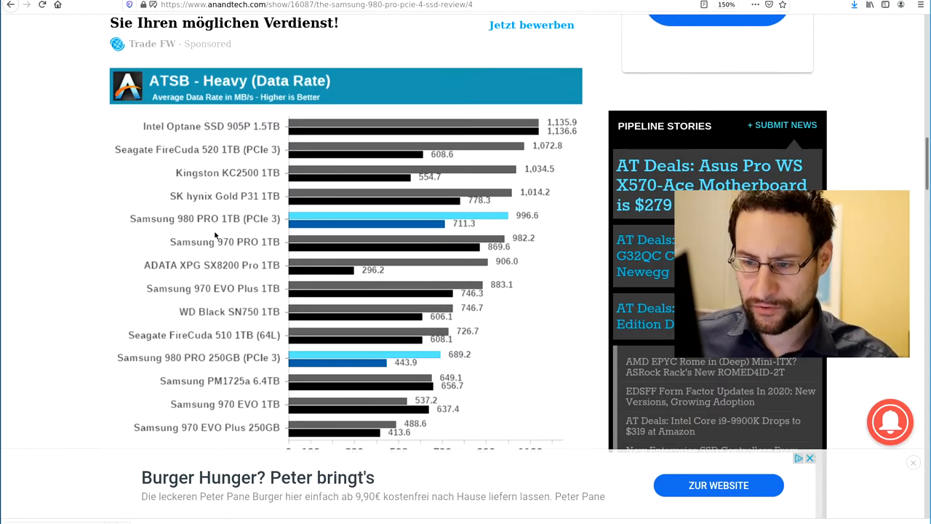
{"action": "mouse_move", "coordinate": [409, 212]}
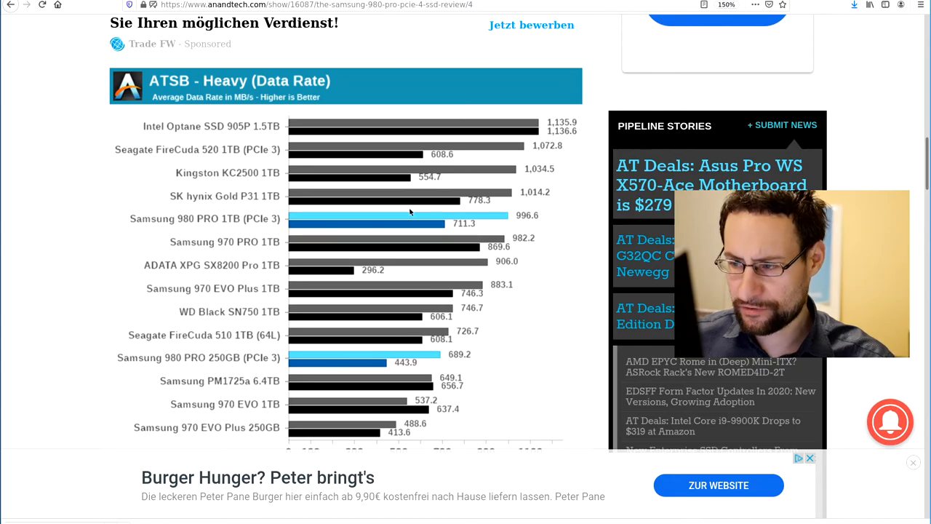
{"action": "mouse_move", "coordinate": [519, 250]}
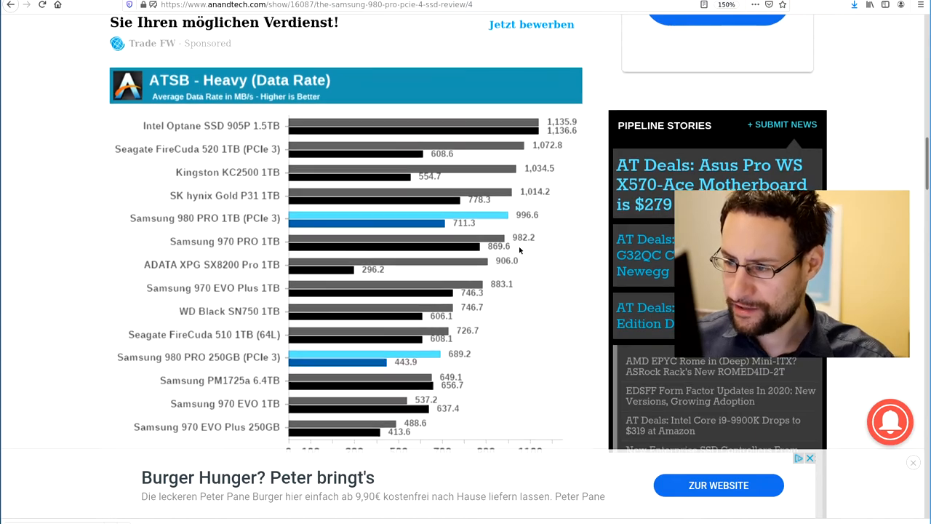
Scroll down the storage bench page to the ATSB Light average data rate chart.
{"action": "scroll", "scroll_direction": "down", "scroll_amount": 3}
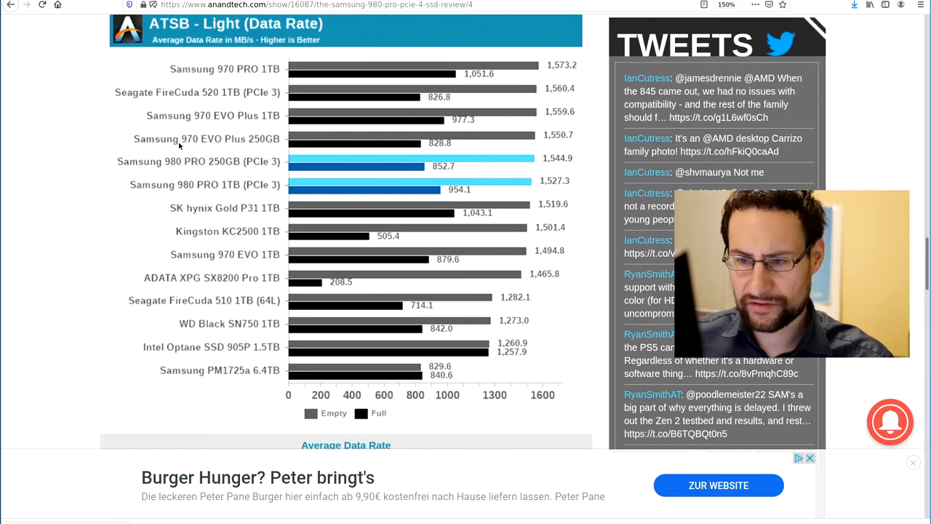
{"action": "mouse_move", "coordinate": [441, 140]}
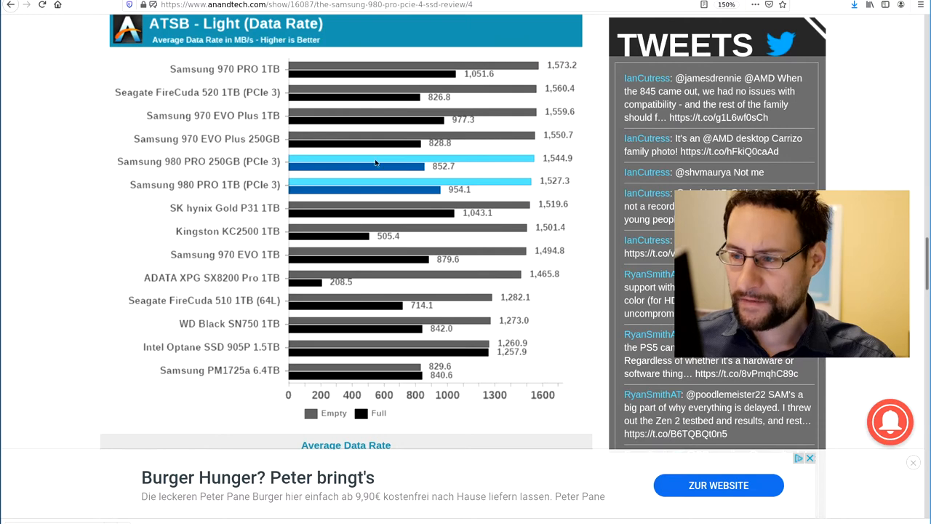
{"action": "mouse_move", "coordinate": [451, 197]}
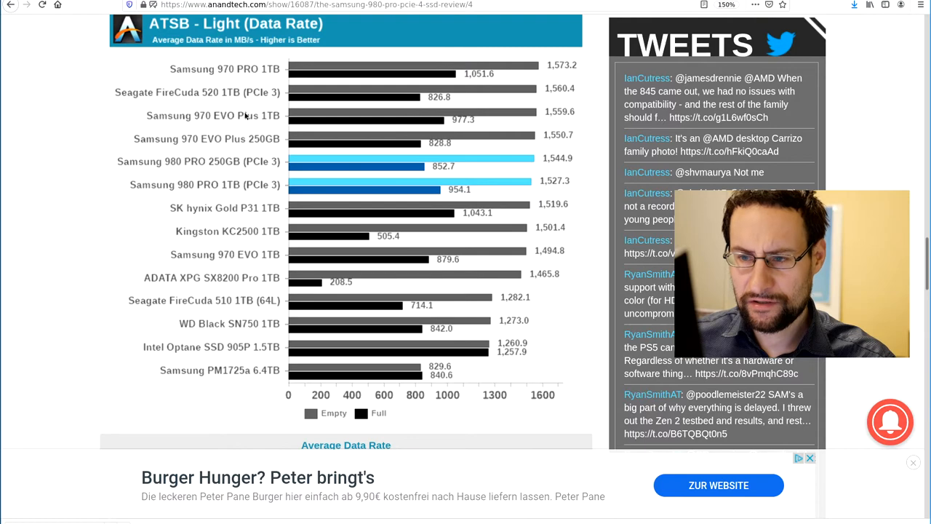
{"action": "mouse_move", "coordinate": [274, 73]}
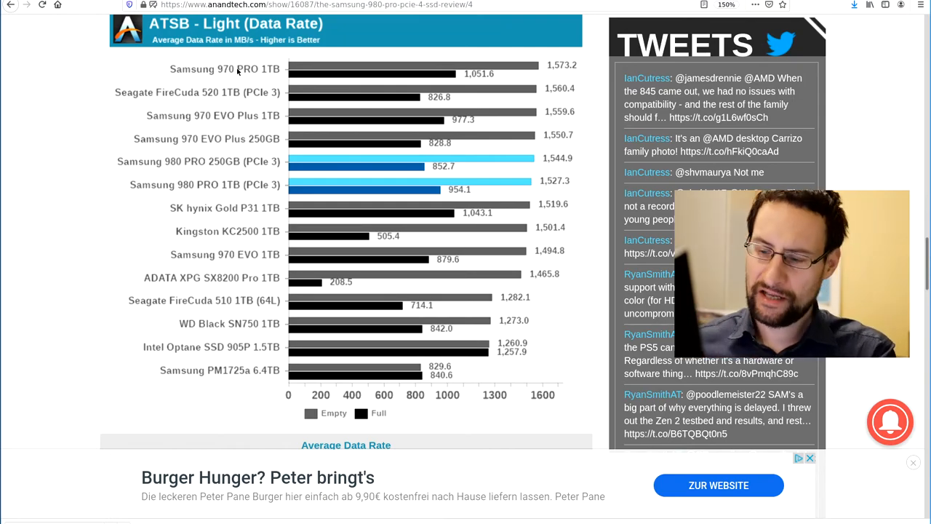
Select the word TLC in the intro paragraph about Samsung's 2-bit to 3-bit cells.
{"action": "scroll", "scroll_direction": "down", "scroll_amount": 3}
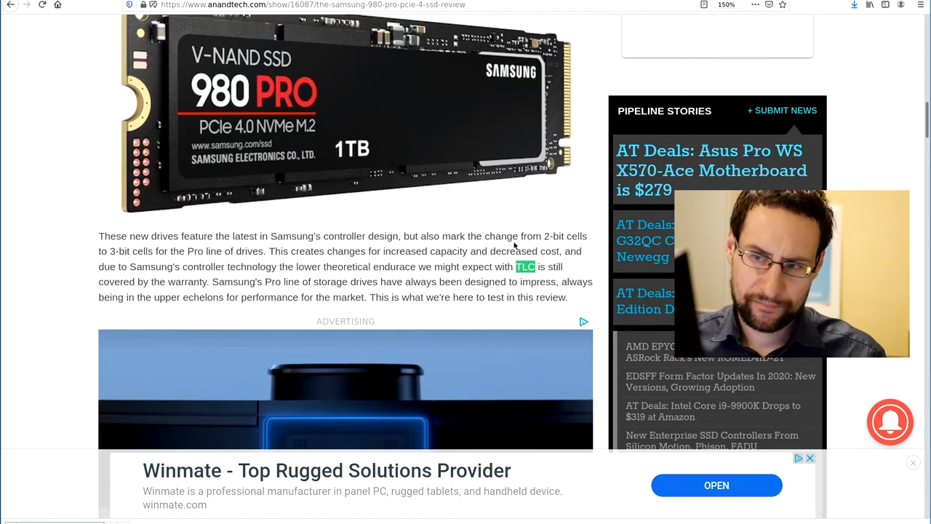
{"action": "double_click", "coordinate": [525, 266]}
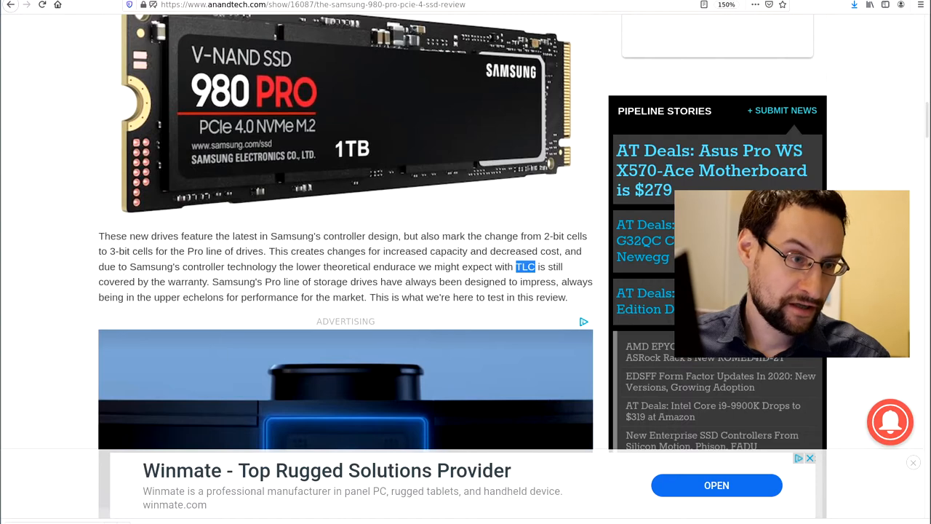
{"action": "mouse_move", "coordinate": [146, 227]}
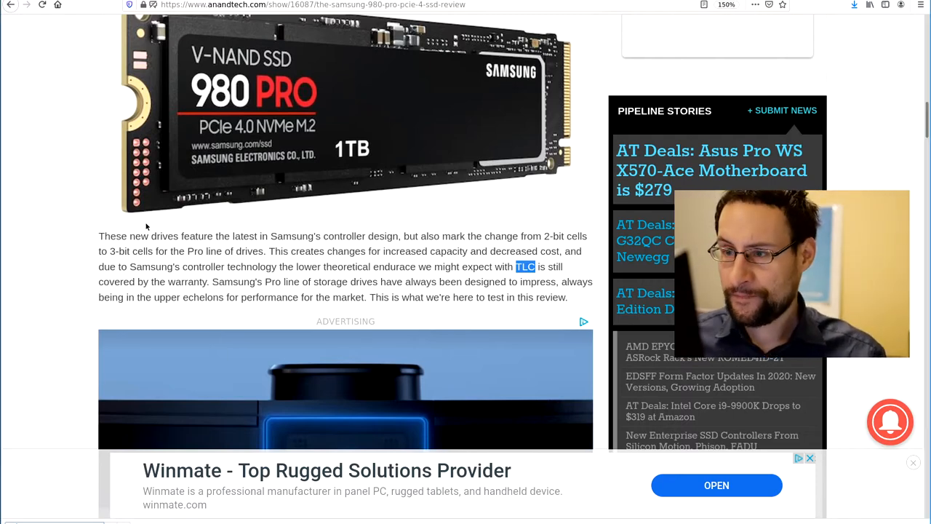
{"action": "mouse_move", "coordinate": [317, 165]}
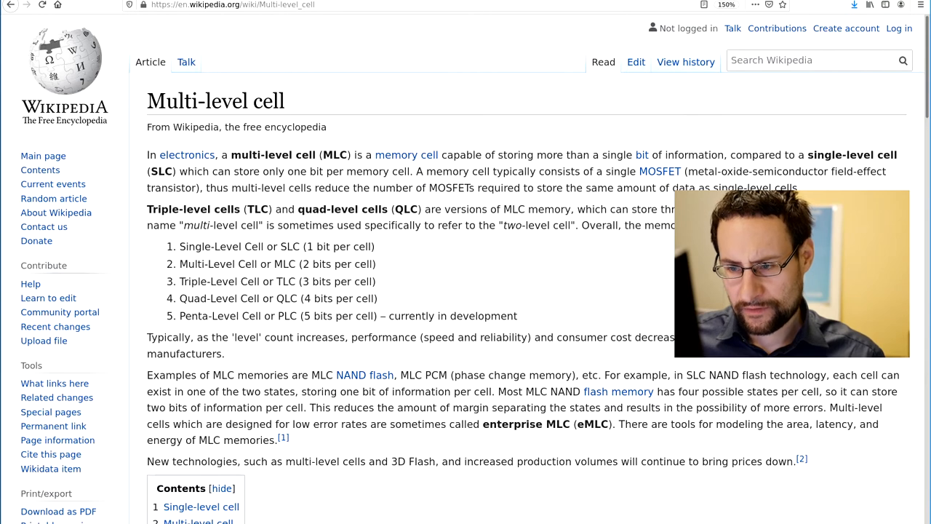
{"action": "mouse_move", "coordinate": [473, 203]}
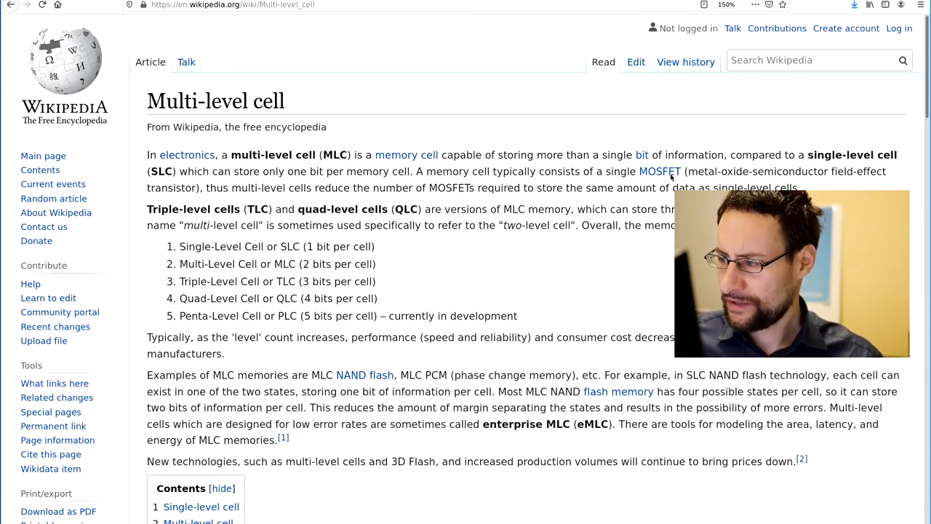
Scroll the Wikipedia Multi-level cell article to its list of cell levels.
{"action": "scroll", "scroll_direction": "down", "scroll_amount": 3}
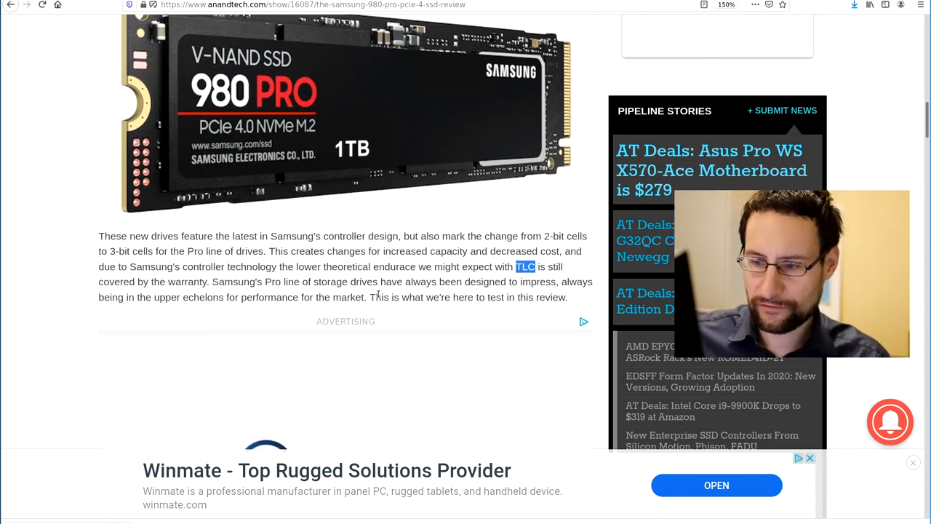
Scroll to the bottom of the review's Testing PCIe 4.0 page, past the queue-depth notes.
{"action": "scroll", "scroll_direction": "down", "scroll_amount": 3}
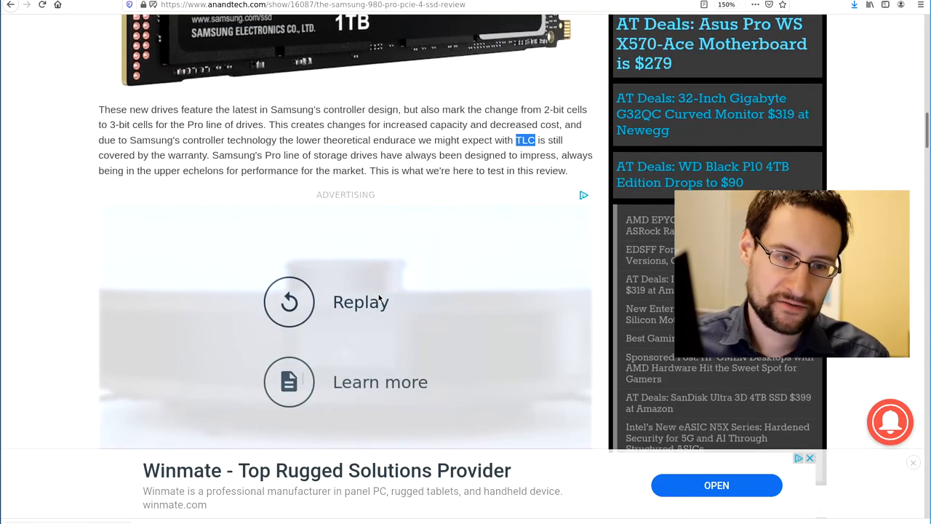
{"action": "scroll", "scroll_direction": "down", "scroll_amount": 3}
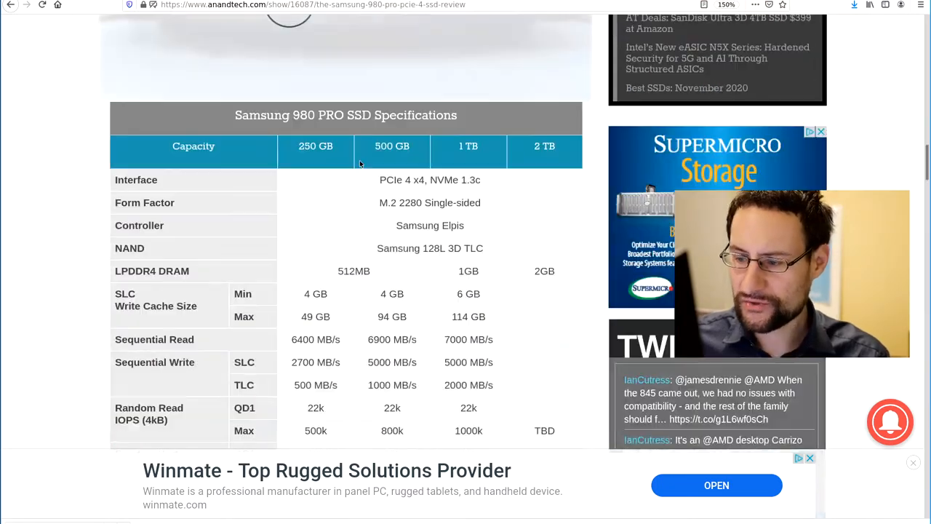
{"action": "scroll", "scroll_direction": "down", "scroll_amount": 3}
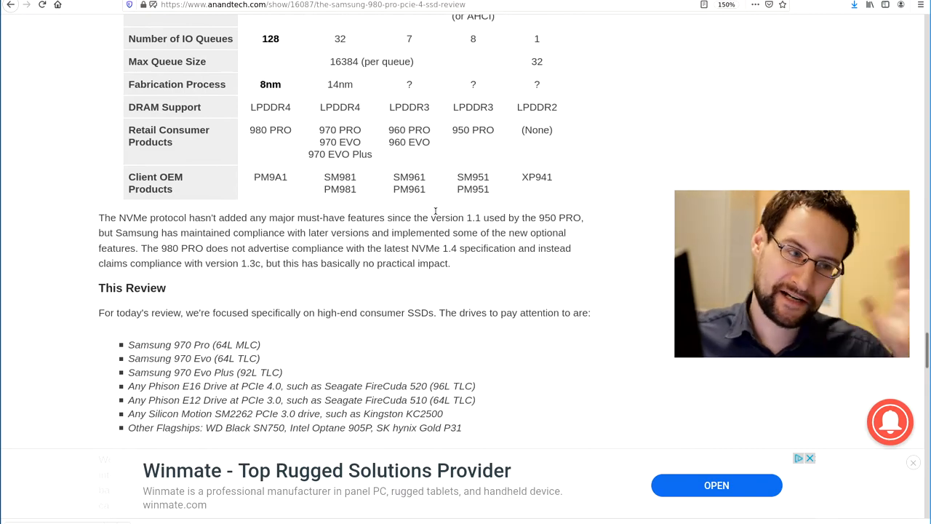
{"action": "scroll", "scroll_direction": "down", "scroll_amount": 3}
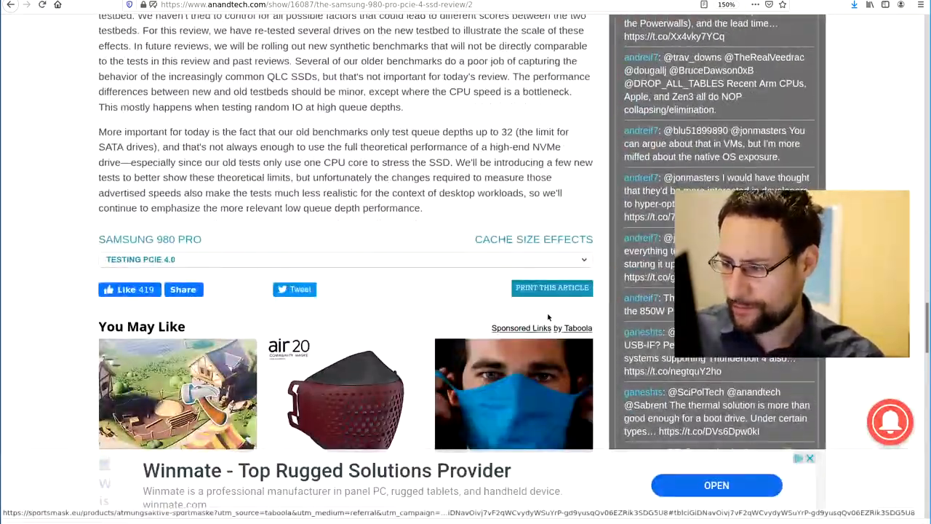
Jump to the Mixed Read/Write Performance page and reach the Mixed 4kB Random Read/Write chart.
{"action": "left_click", "coordinate": [346, 259]}
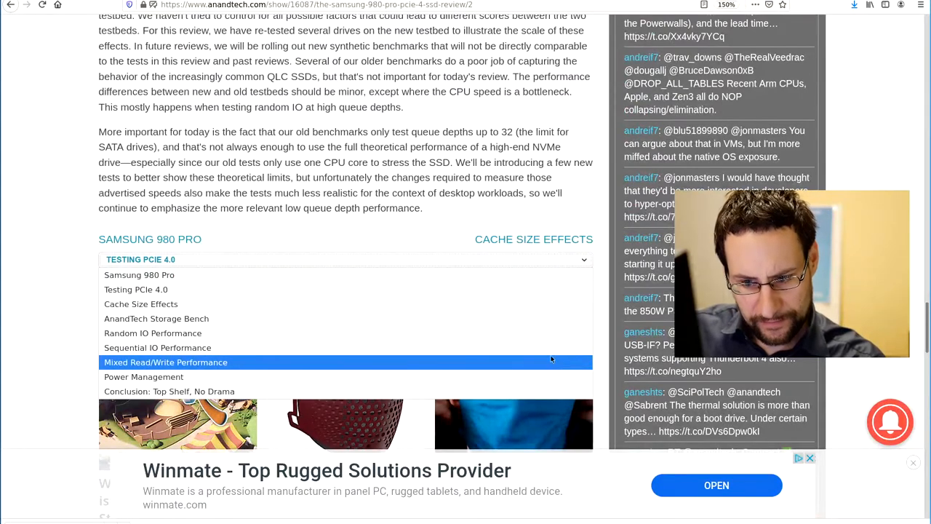
{"action": "left_click", "coordinate": [165, 361]}
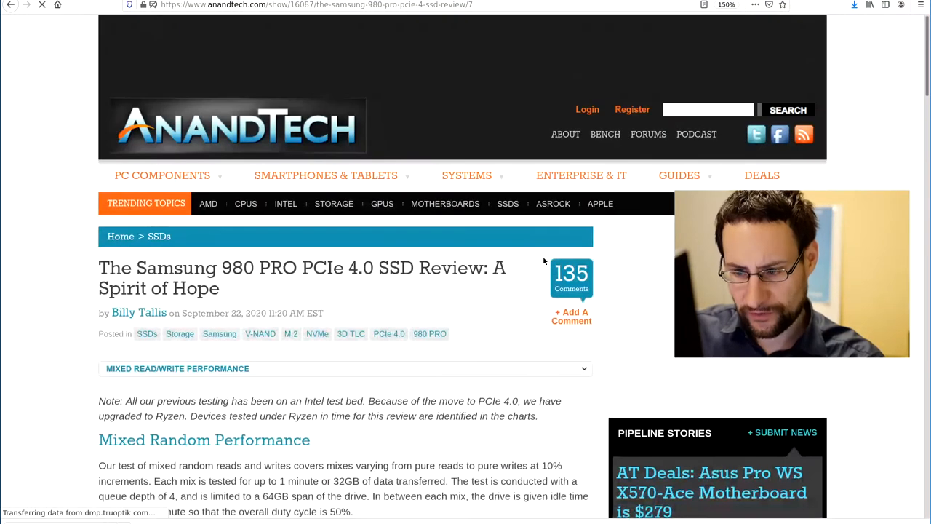
{"action": "scroll", "scroll_direction": "down", "scroll_amount": 3}
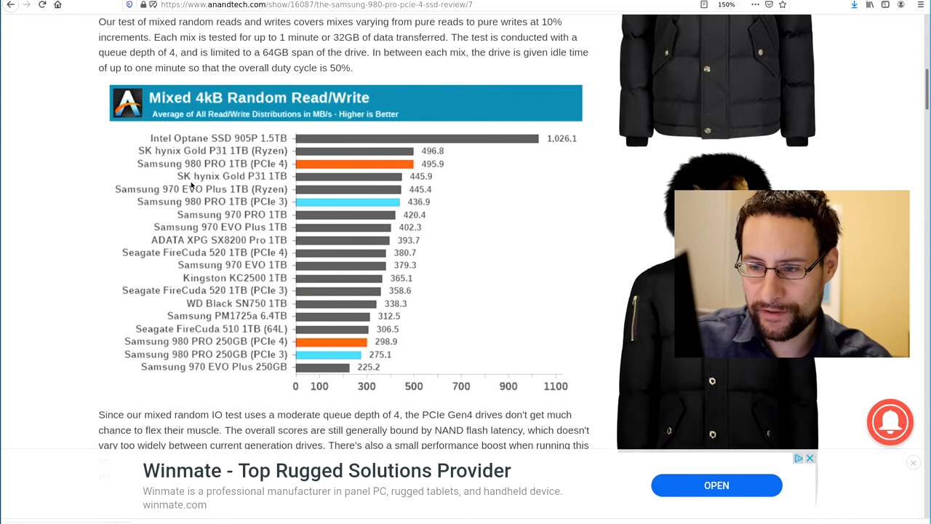
{"action": "mouse_move", "coordinate": [207, 320]}
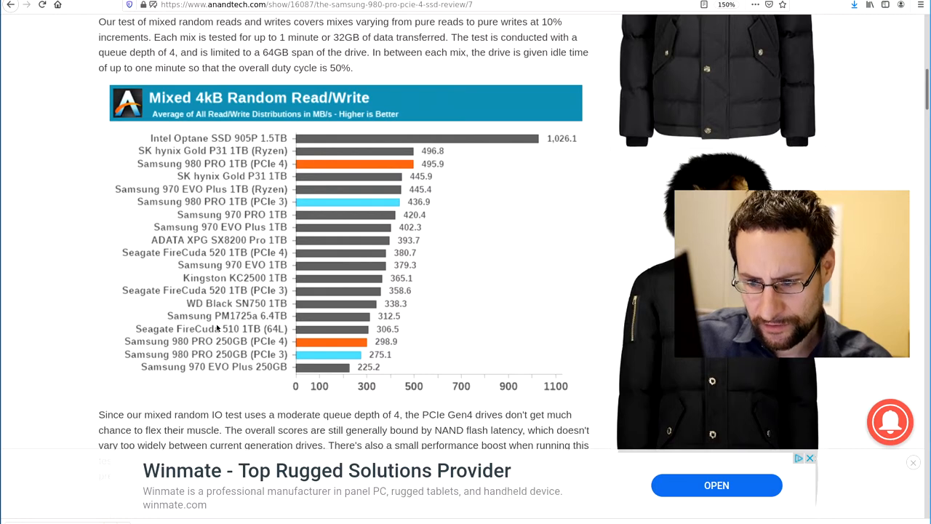
{"action": "scroll", "scroll_direction": "down", "scroll_amount": 3}
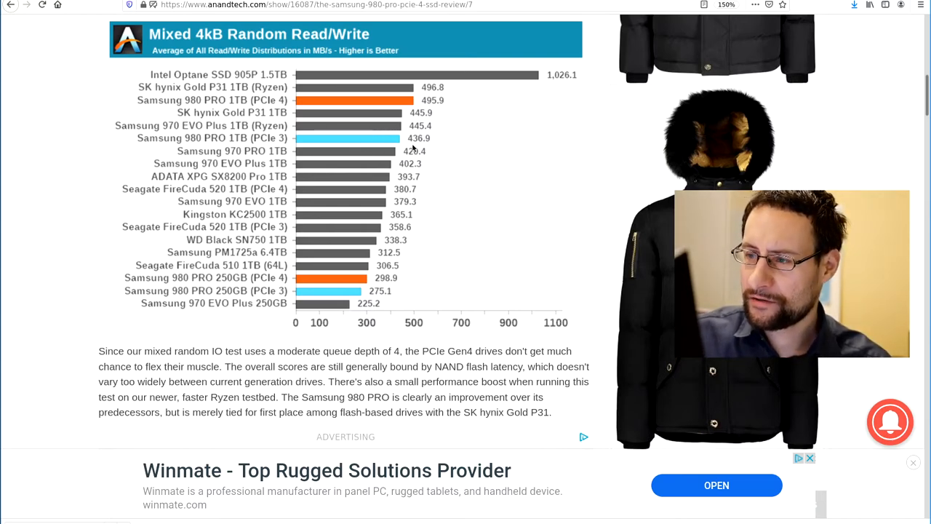
Scroll down to the Mixed 128kB Sequential Read/Write chart where the 980 PROs lead.
{"action": "scroll", "scroll_direction": "down", "scroll_amount": 3}
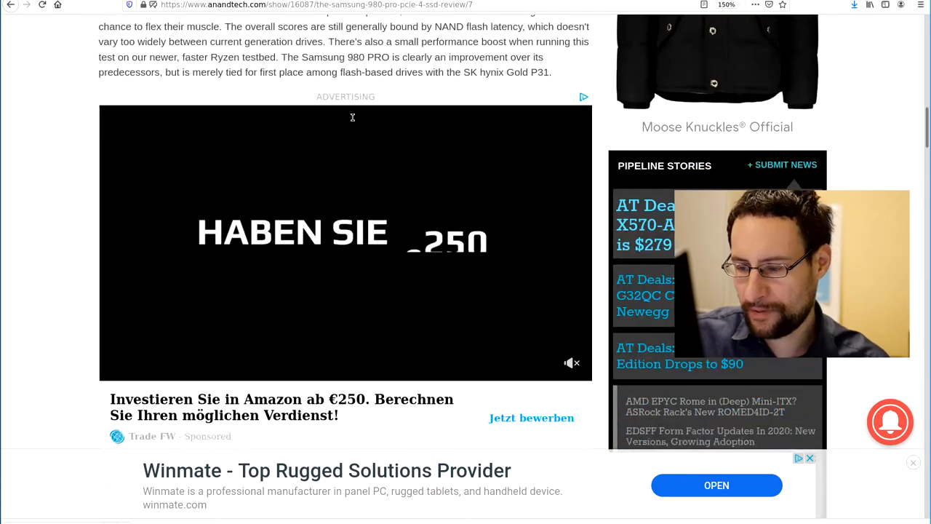
{"action": "scroll", "scroll_direction": "down", "scroll_amount": 3}
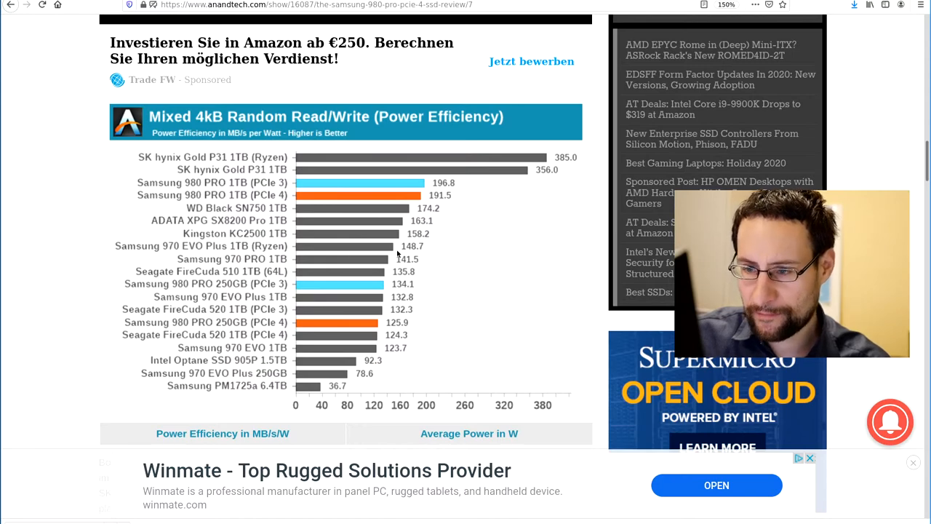
{"action": "scroll", "scroll_direction": "down", "scroll_amount": 3}
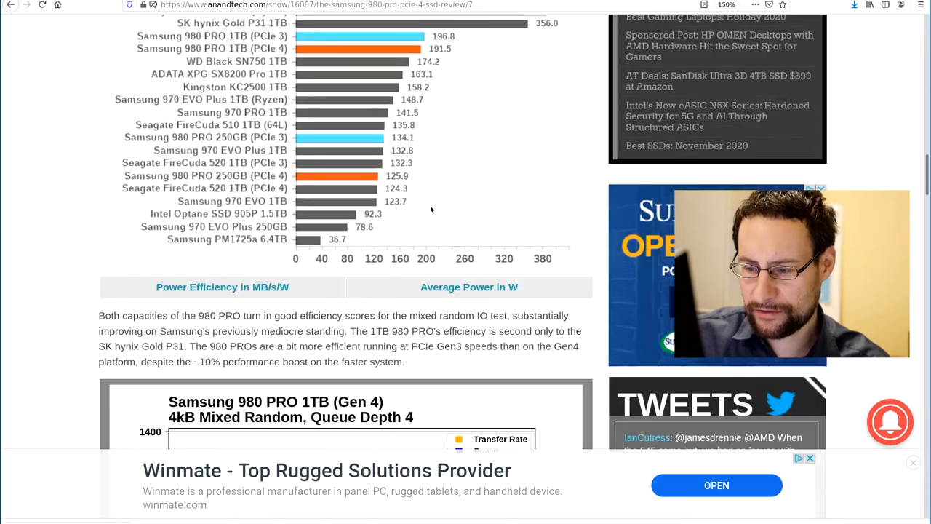
{"action": "scroll", "scroll_direction": "down", "scroll_amount": 3}
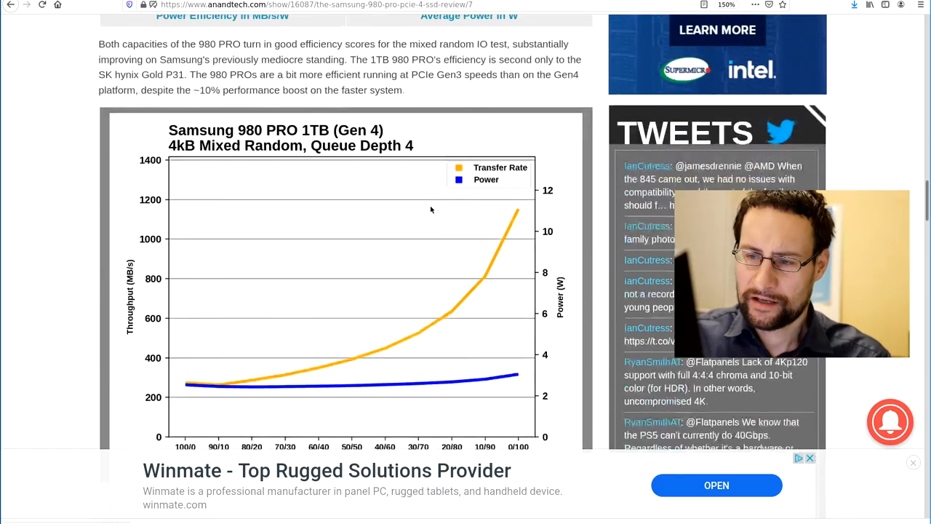
{"action": "scroll", "scroll_direction": "down", "scroll_amount": 3}
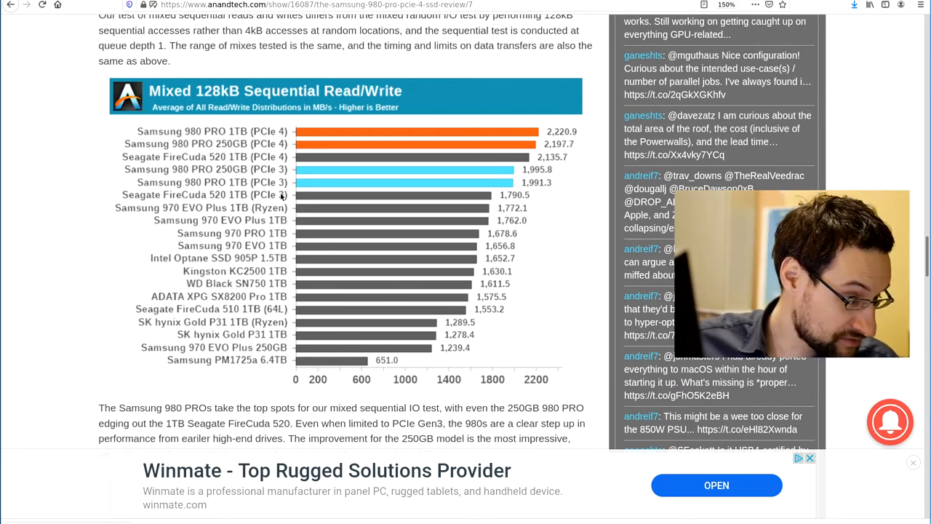
Go from apple.com through Mac and Mac mini to the Buy page's $699 and $899 models.
{"action": "type", "text": "apple.com/"}
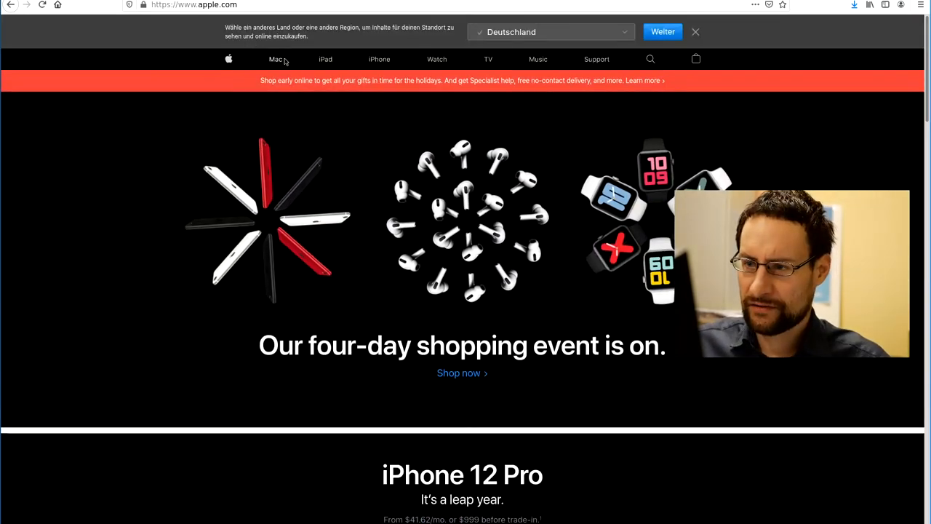
{"action": "left_click", "coordinate": [275, 59]}
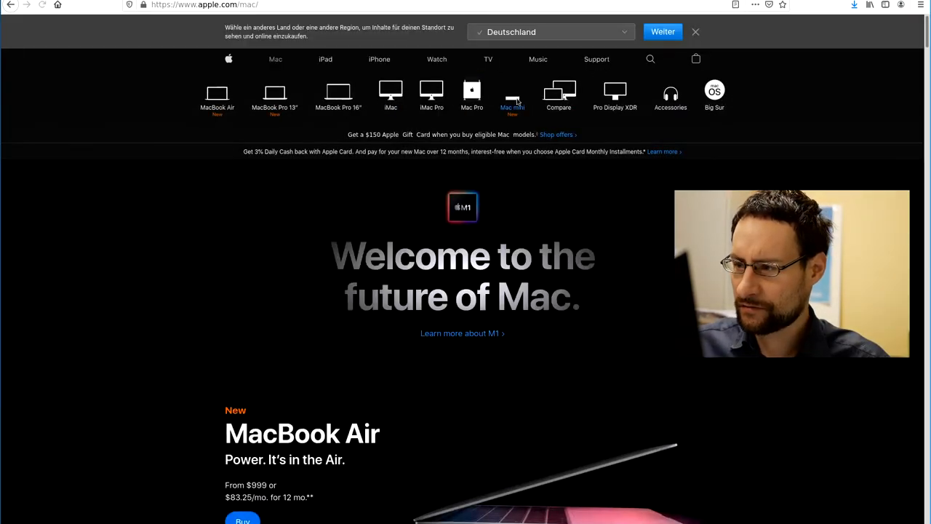
{"action": "left_click", "coordinate": [512, 94]}
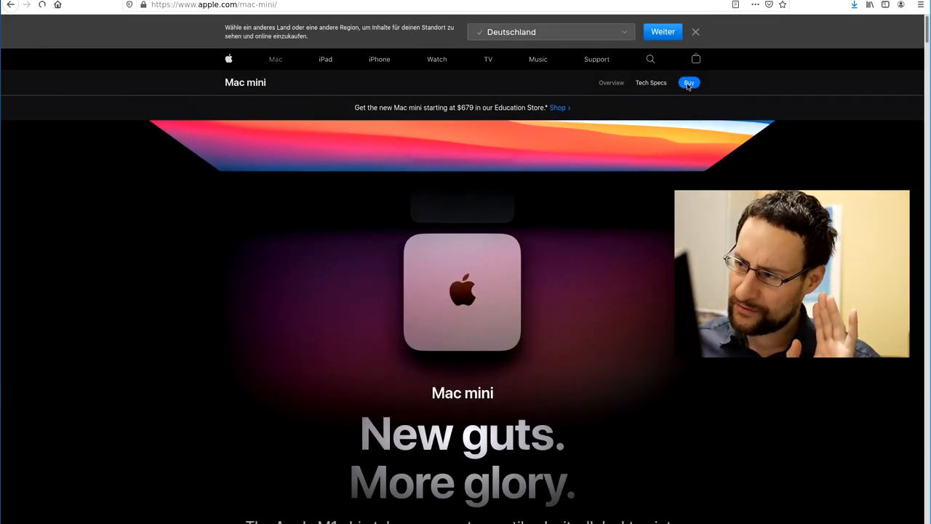
{"action": "left_click", "coordinate": [688, 82]}
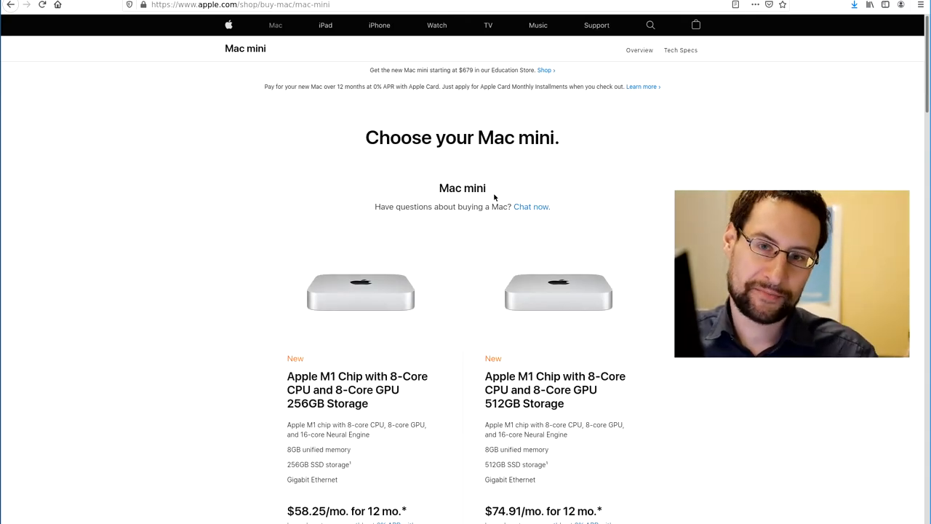
{"action": "mouse_move", "coordinate": [462, 325]}
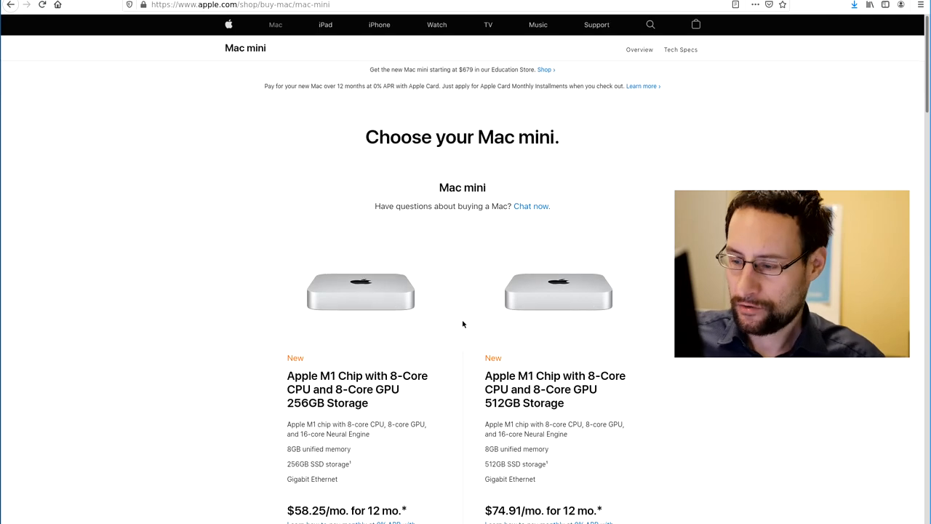
{"action": "scroll", "scroll_direction": "down", "scroll_amount": 3}
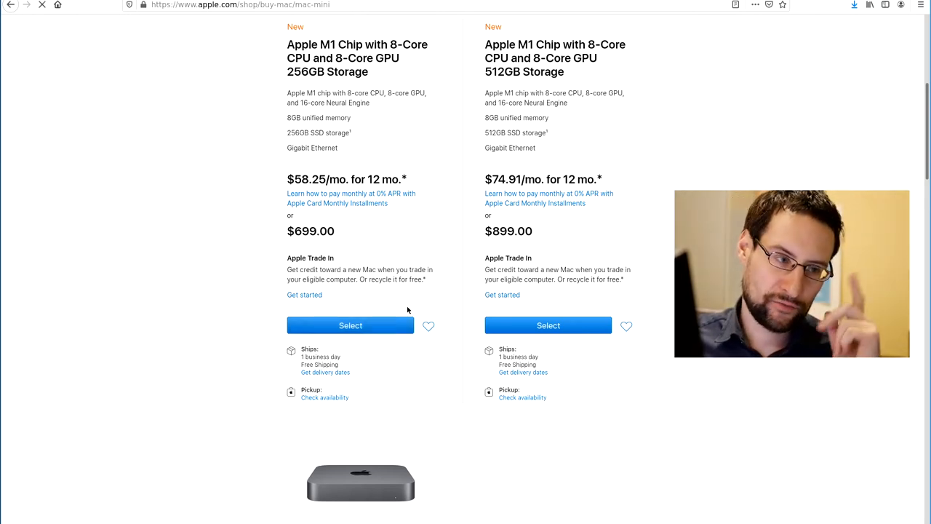
Select the $699 256GB M1 Mac mini to reach its memory and storage options.
{"action": "left_click", "coordinate": [350, 325]}
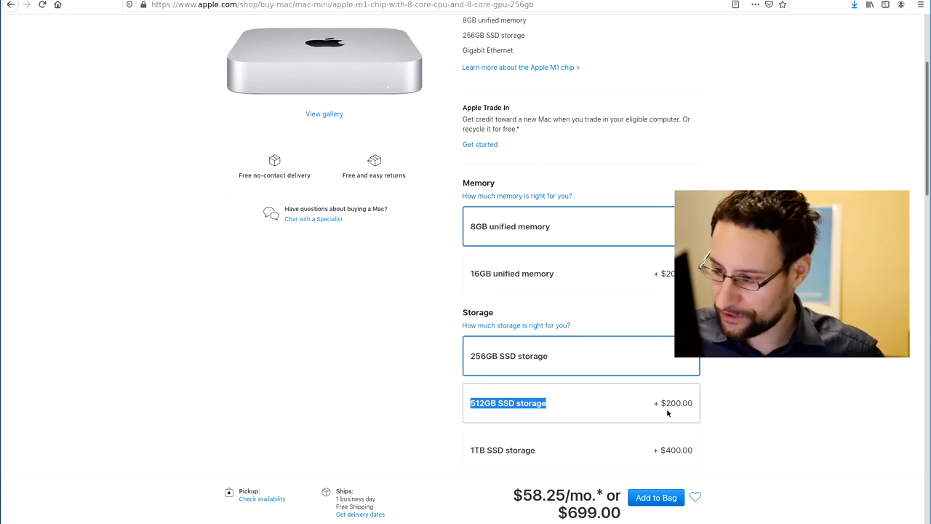
{"action": "mouse_move", "coordinate": [645, 413]}
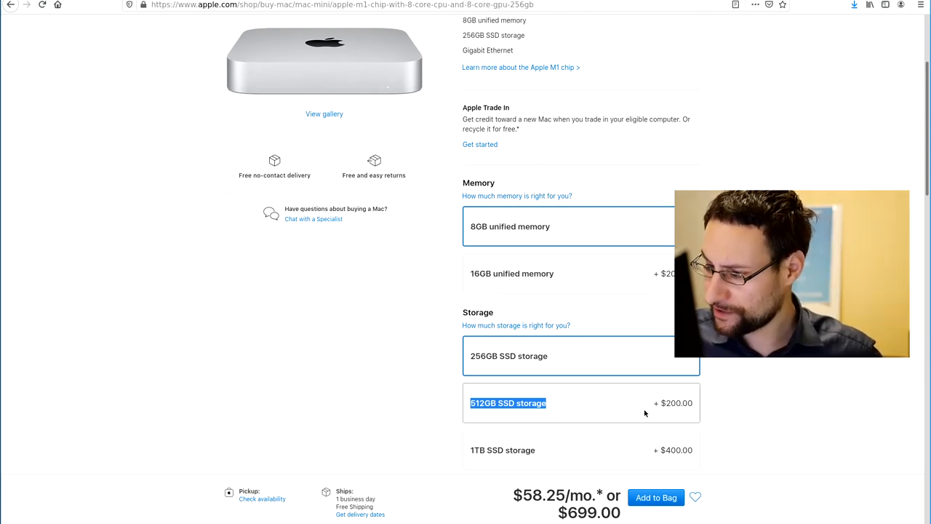
{"action": "mouse_move", "coordinate": [642, 460]}
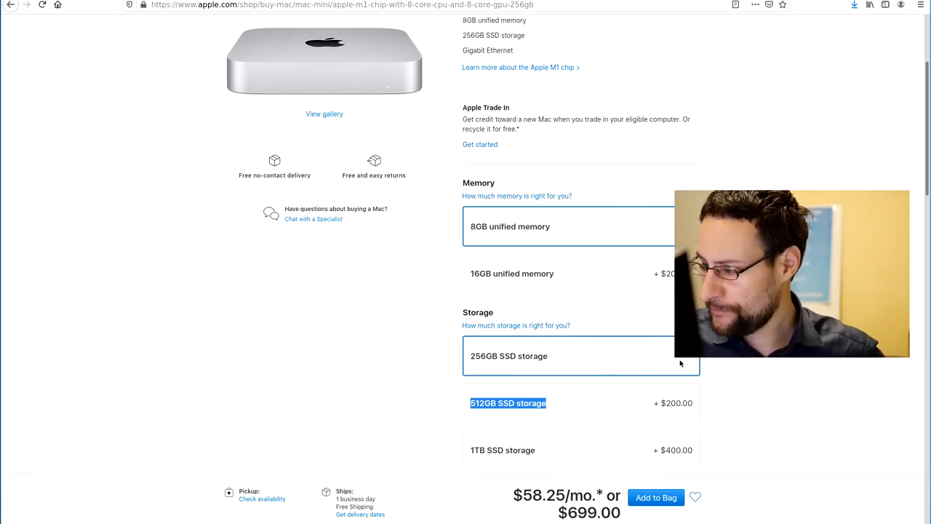
{"action": "mouse_move", "coordinate": [658, 368]}
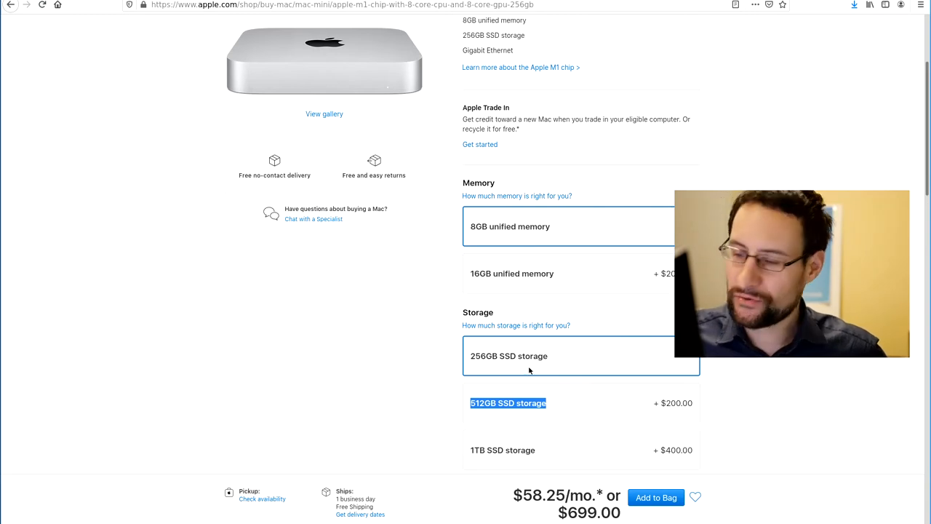
{"action": "mouse_move", "coordinate": [630, 416]}
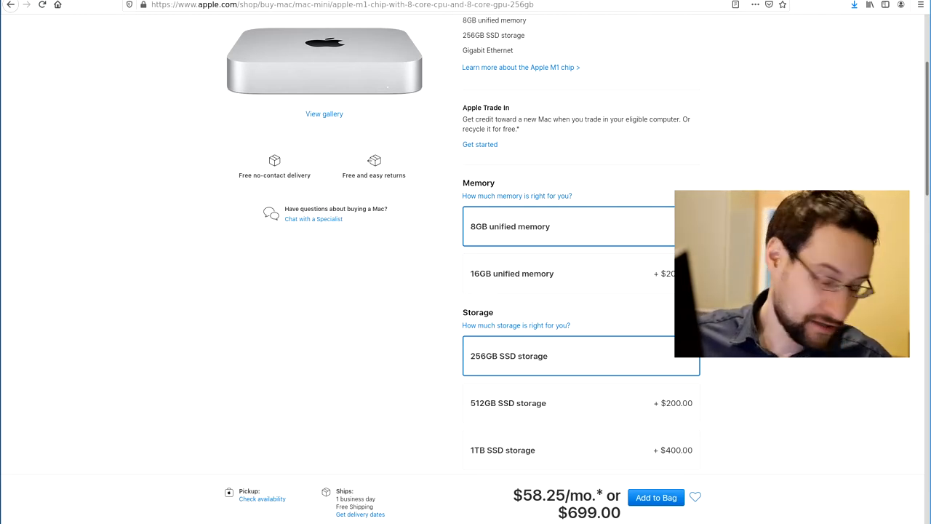
Choose 16GB unified memory for the Mac mini, raising the total to $899.00.
{"action": "left_click", "coordinate": [581, 273]}
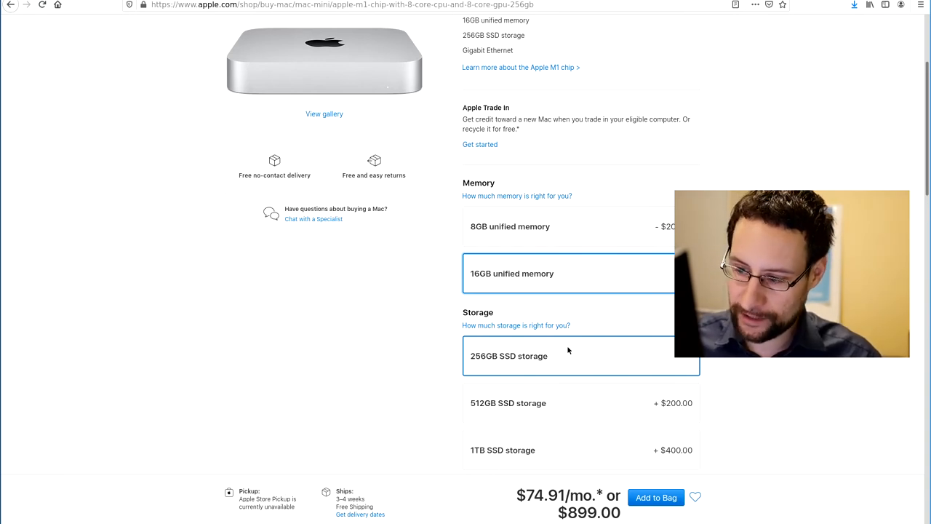
{"action": "mouse_move", "coordinate": [502, 297]}
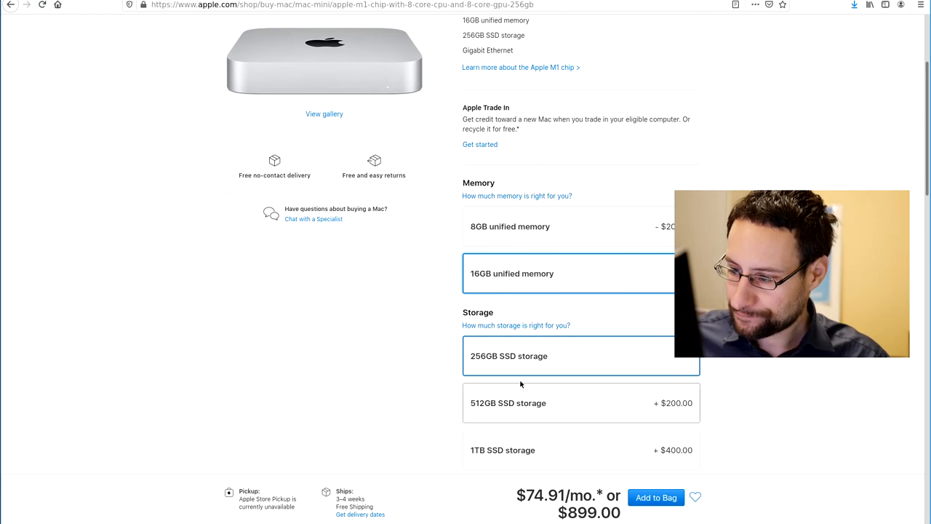
{"action": "mouse_move", "coordinate": [558, 307]}
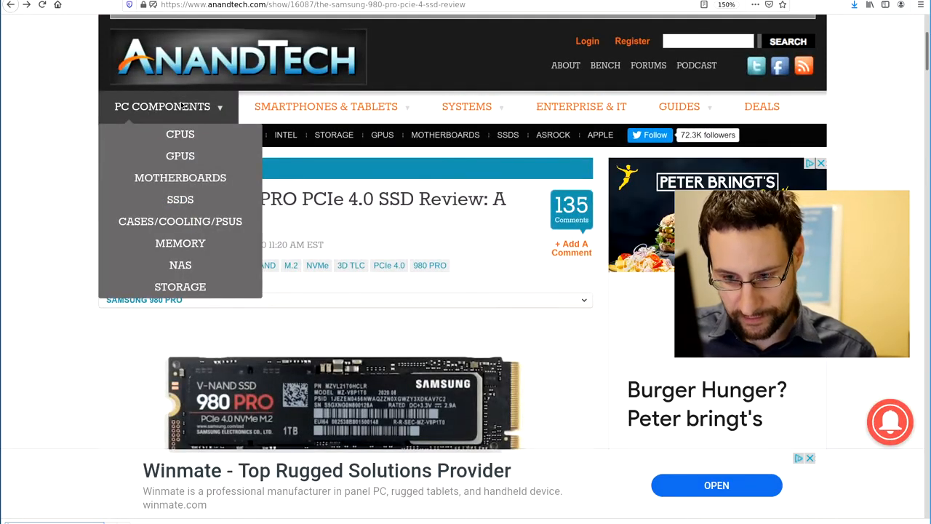
Scroll the Samsung 980 PRO review to 'Wave Two Starts With Samsung' on MLC-to-TLC NAND.
{"action": "scroll", "scroll_direction": "down", "scroll_amount": 3}
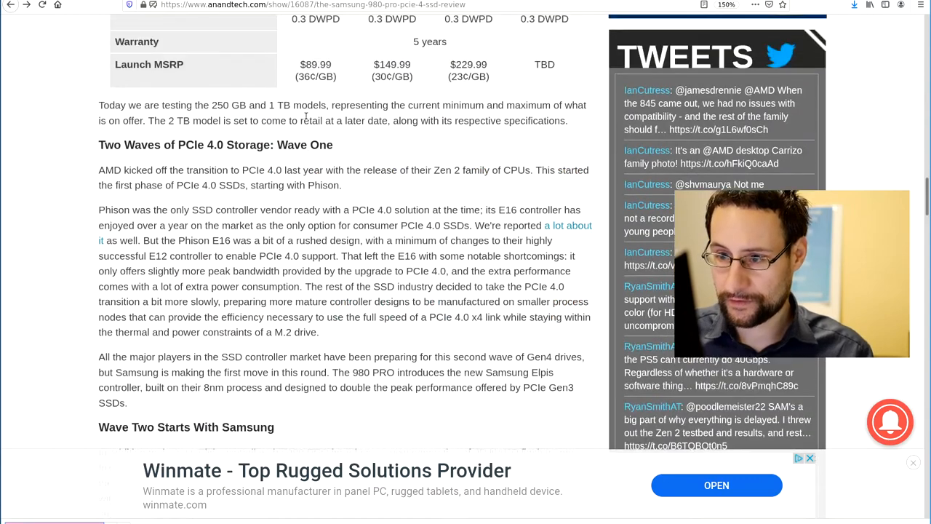
{"action": "scroll", "scroll_direction": "down", "scroll_amount": 3}
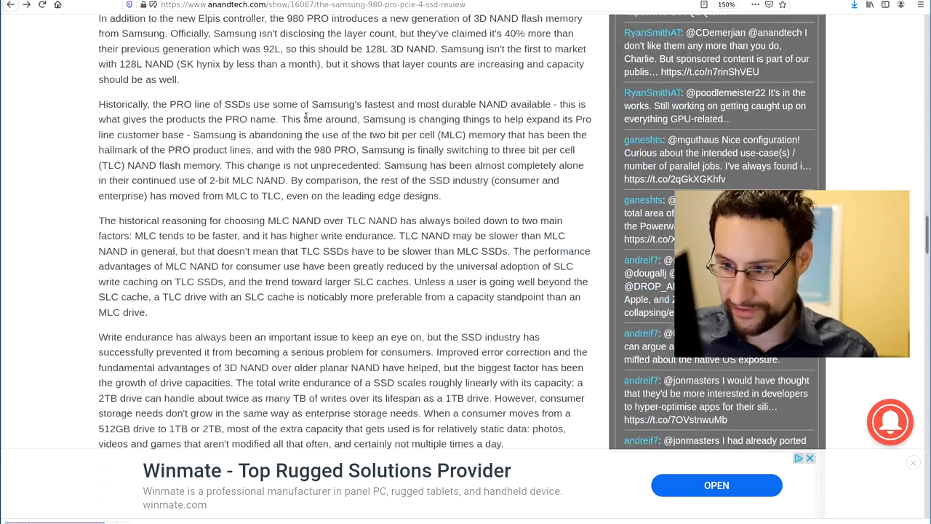
{"action": "scroll", "scroll_direction": "up", "scroll_amount": 3}
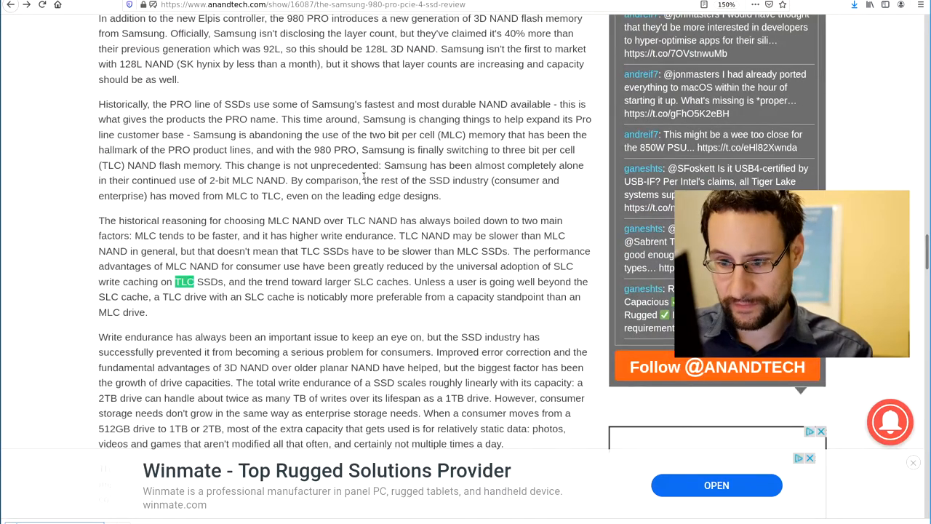
{"action": "scroll", "scroll_direction": "up", "scroll_amount": 3}
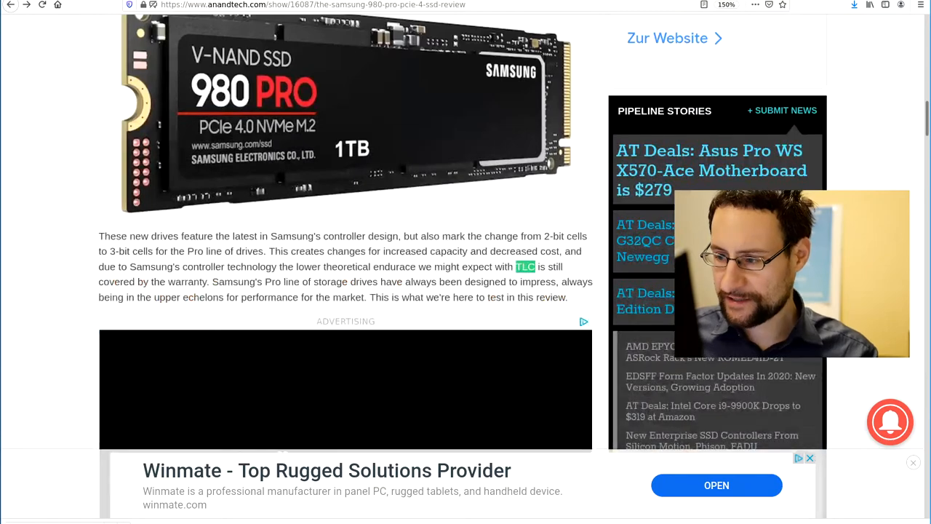
{"action": "scroll", "scroll_direction": "down", "scroll_amount": 3}
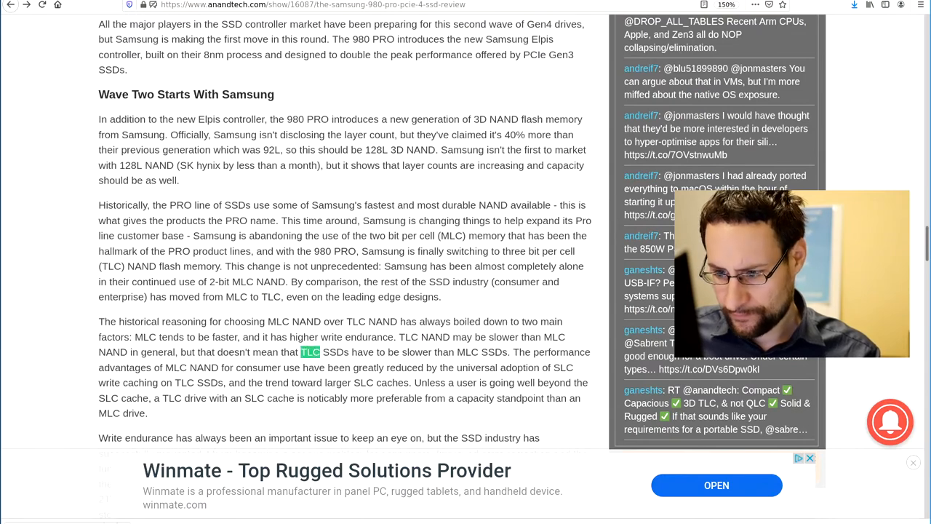
{"action": "scroll", "scroll_direction": "down", "scroll_amount": 3}
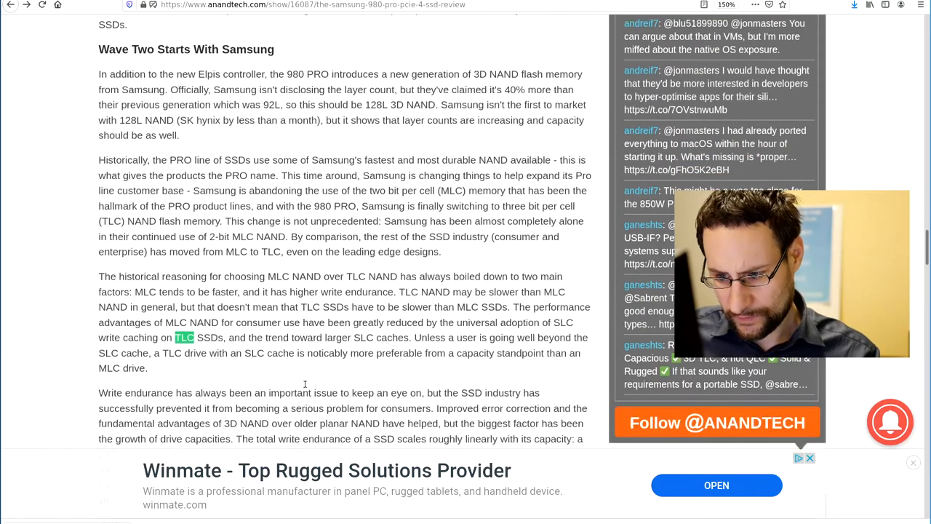
{"action": "scroll", "scroll_direction": "down", "scroll_amount": 3}
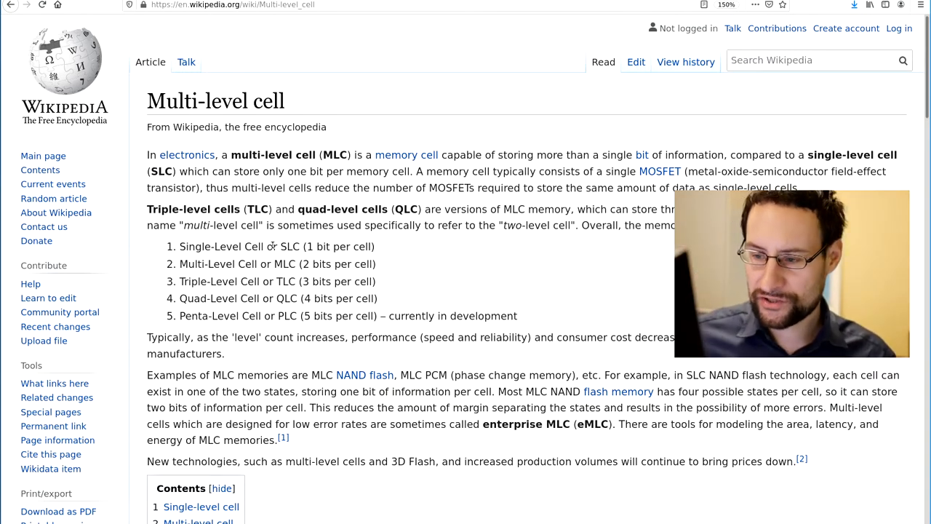
{"action": "scroll", "scroll_direction": "down", "scroll_amount": 3}
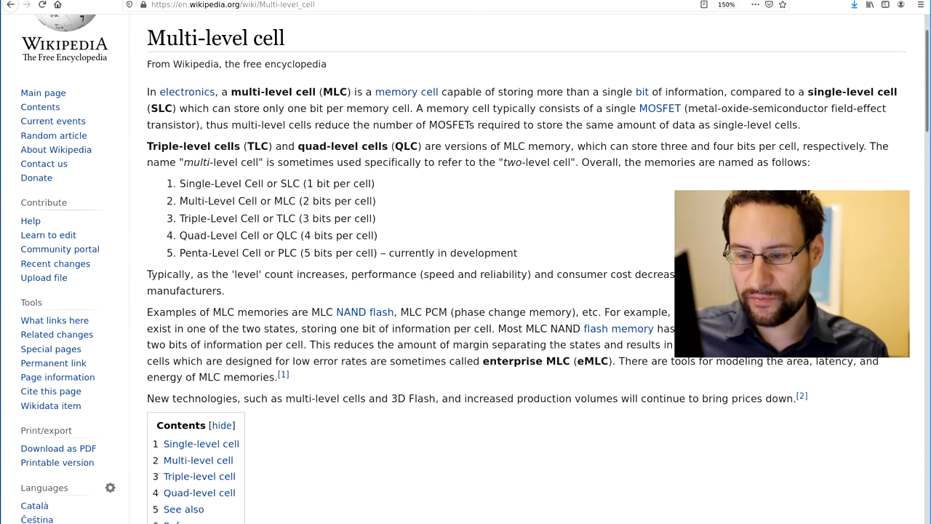
{"action": "left_click_drag", "start_coordinate": [161, 253], "coordinate": [314, 253]}
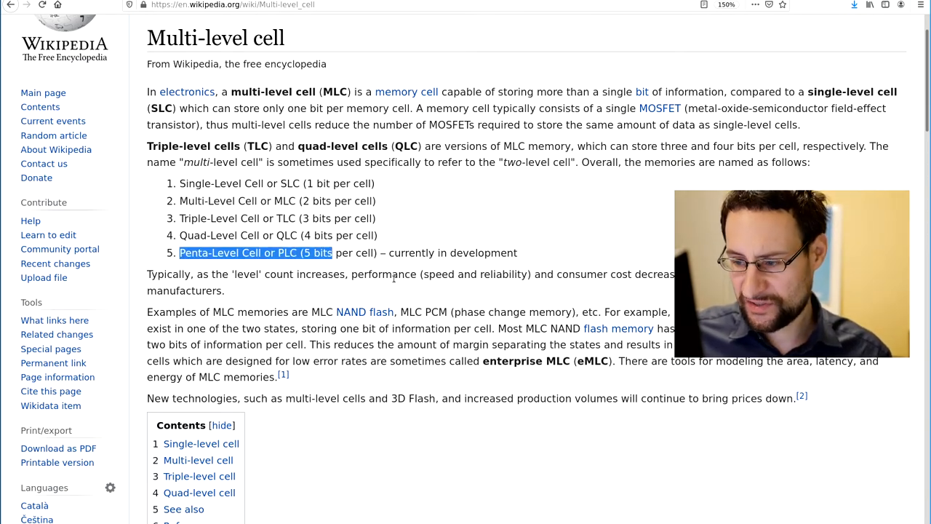
{"action": "scroll", "scroll_direction": "down", "scroll_amount": 3}
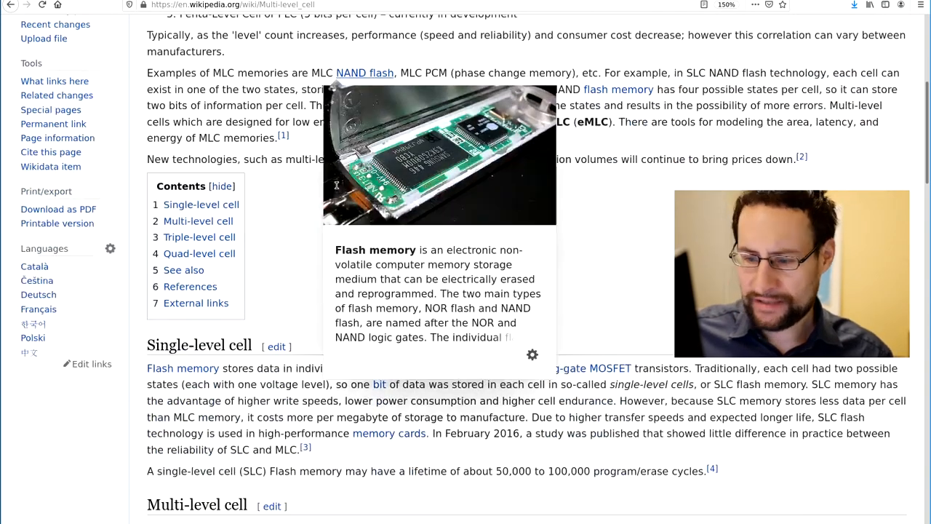
{"action": "scroll", "scroll_direction": "down", "scroll_amount": 3}
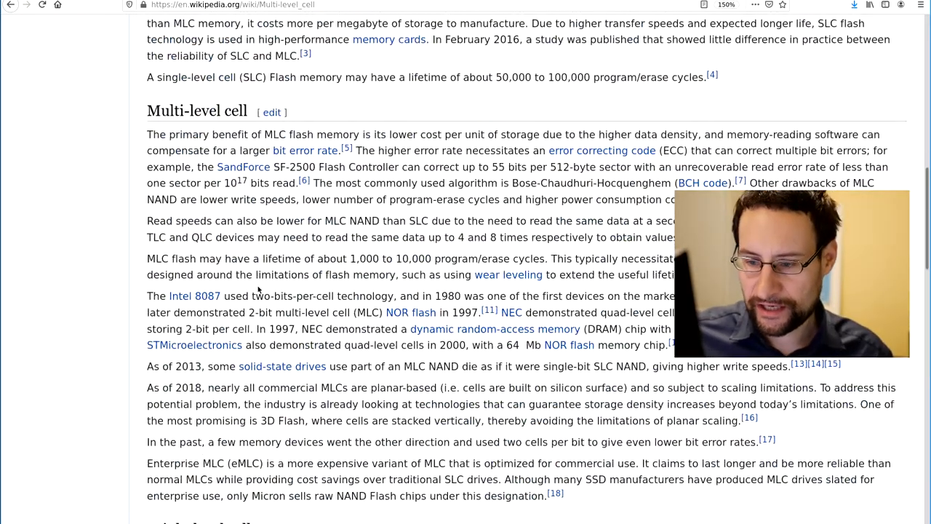
{"action": "left_click_drag", "start_coordinate": [158, 296], "coordinate": [273, 296]}
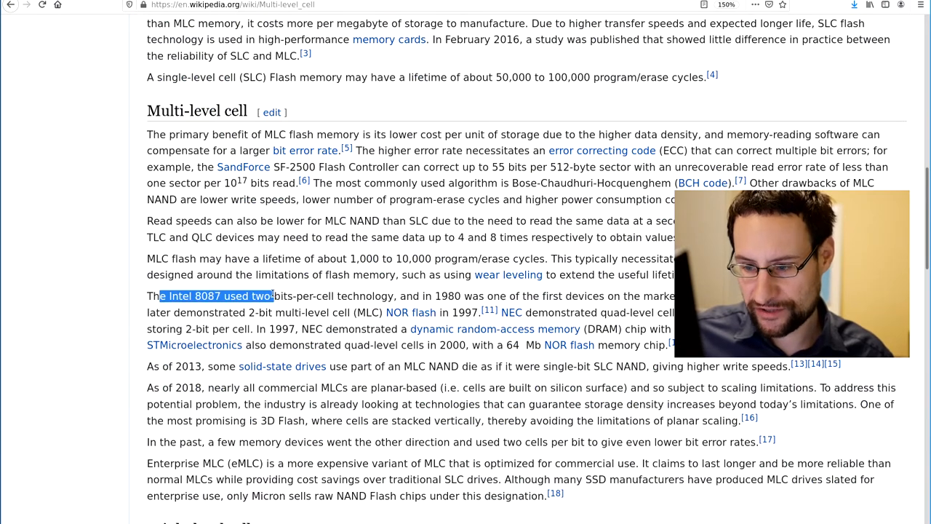
{"action": "mouse_move", "coordinate": [194, 296]}
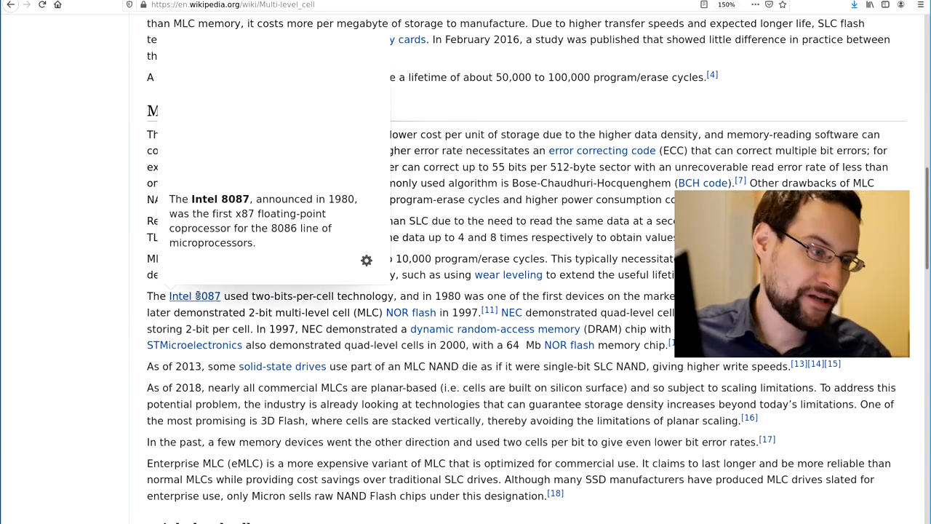
{"action": "mouse_move", "coordinate": [194, 296]}
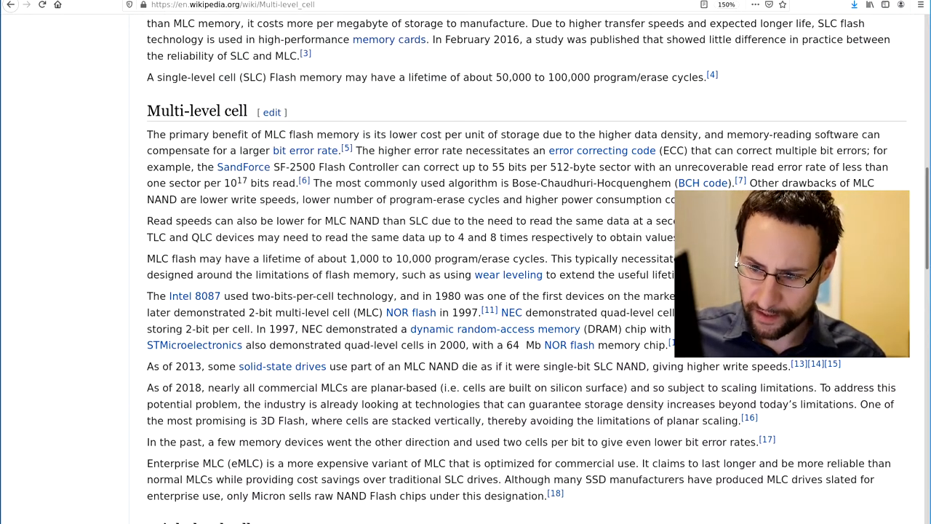
Visit the Intel 8087 article and reach Ken Shirriff's 8087 ROM constants blog post.
{"action": "left_click", "coordinate": [194, 295]}
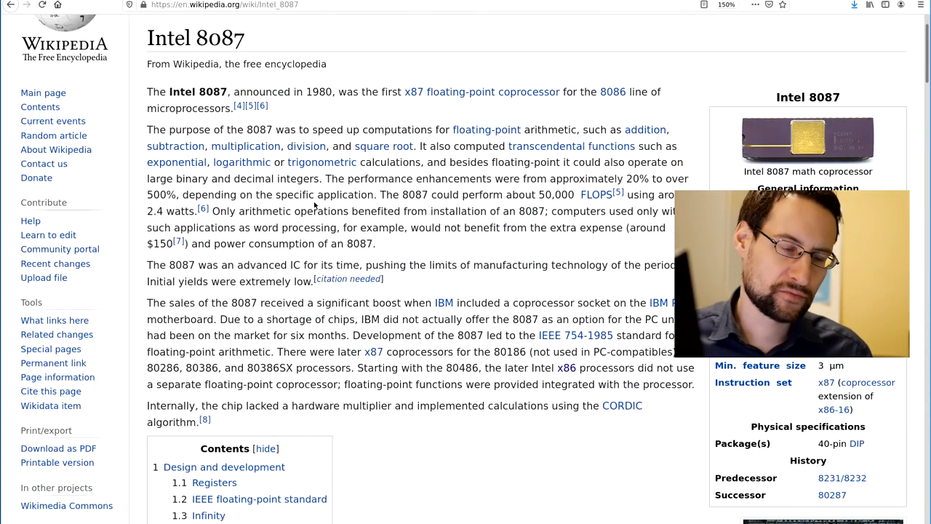
{"action": "double_click", "coordinate": [246, 146]}
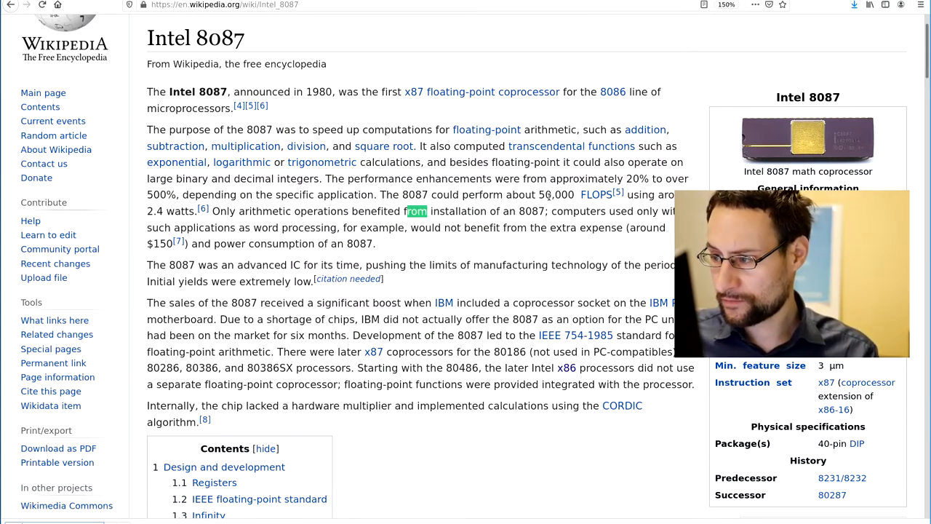
{"action": "scroll", "scroll_direction": "down", "scroll_amount": 3}
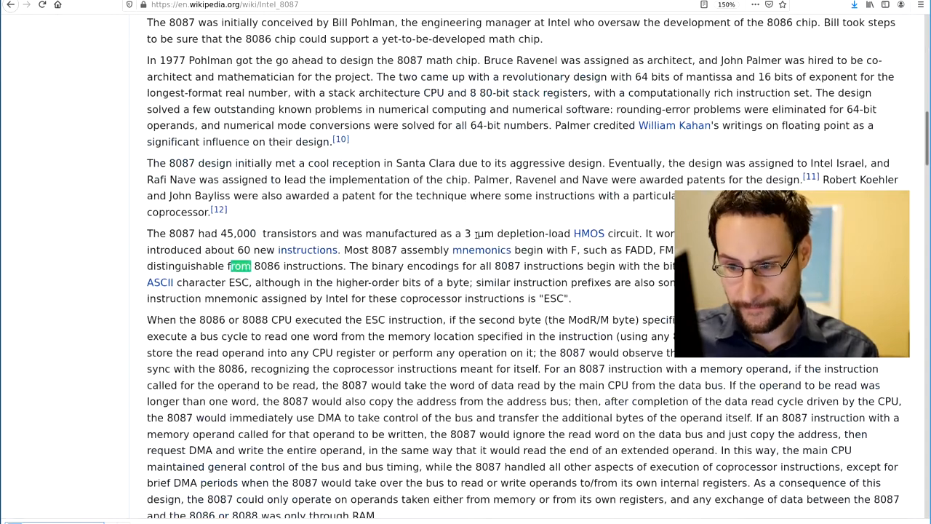
{"action": "scroll", "scroll_direction": "down", "scroll_amount": 3}
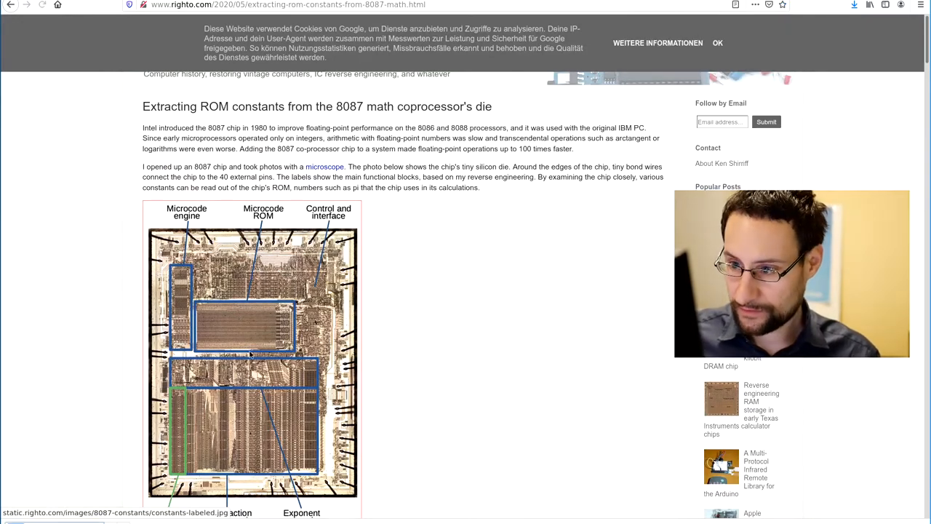
{"action": "scroll", "scroll_direction": "down", "scroll_amount": 3}
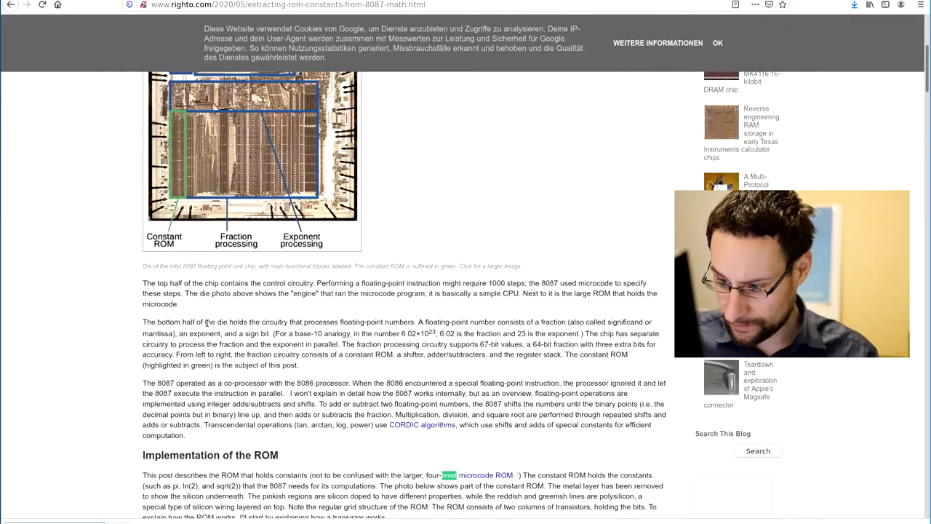
{"action": "scroll", "scroll_direction": "down", "scroll_amount": 3}
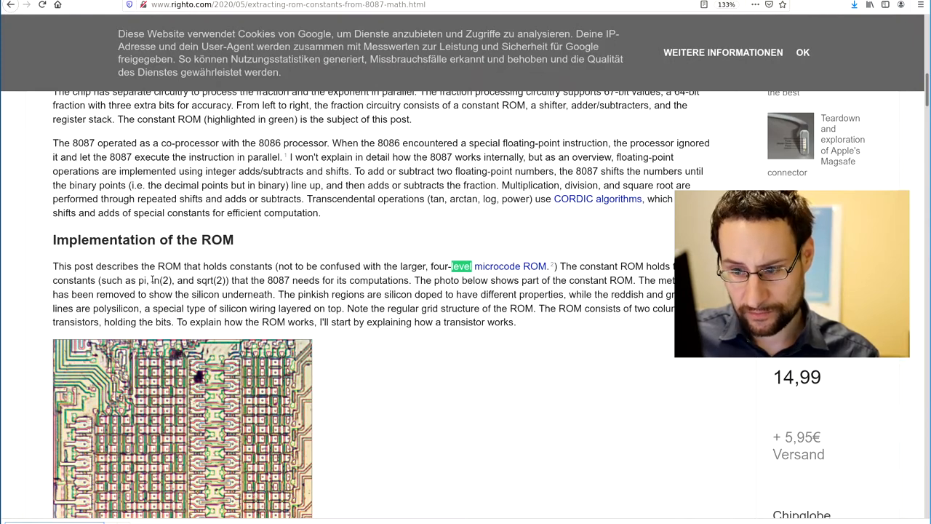
{"action": "mouse_move", "coordinate": [429, 275]}
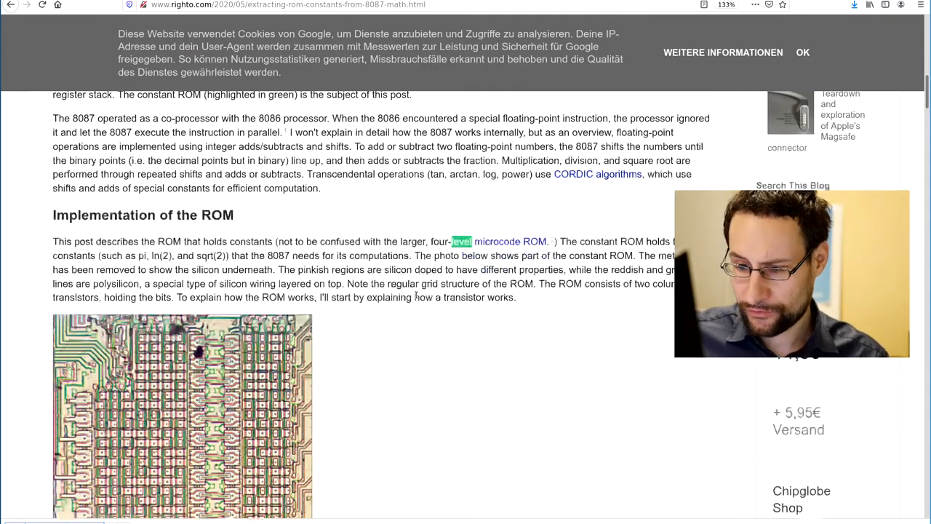
{"action": "scroll", "scroll_direction": "down", "scroll_amount": 3}
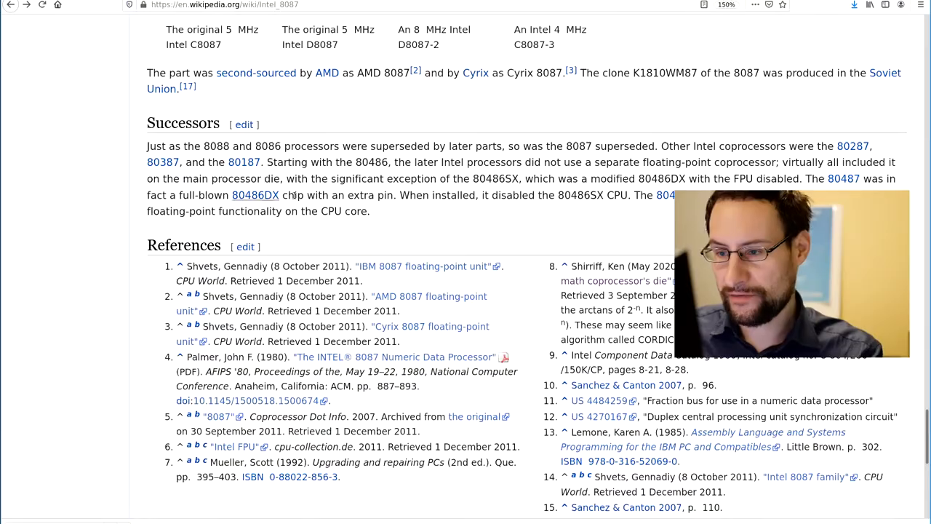
Return to the top of the Multi-level cell article and select 'MLC' in list item 2.
{"action": "scroll", "scroll_direction": "up", "scroll_amount": 3}
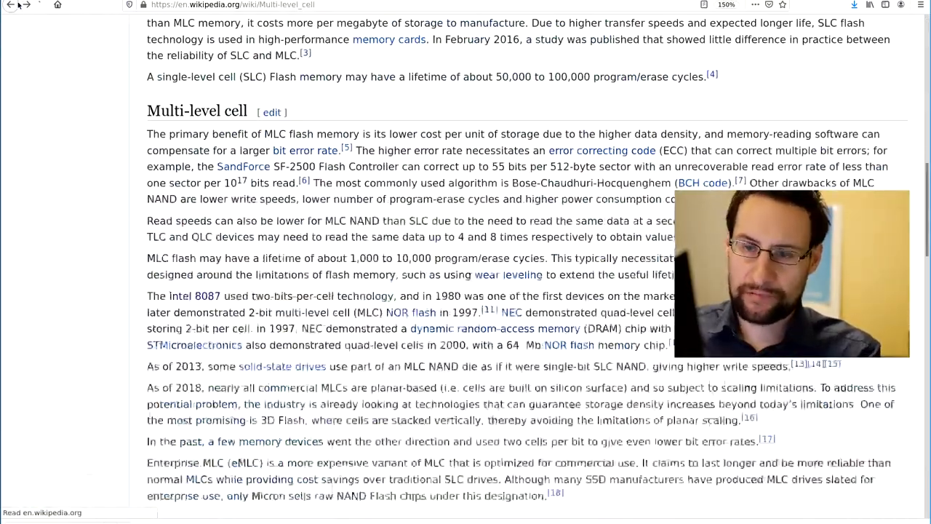
{"action": "scroll", "scroll_direction": "up", "scroll_amount": 3}
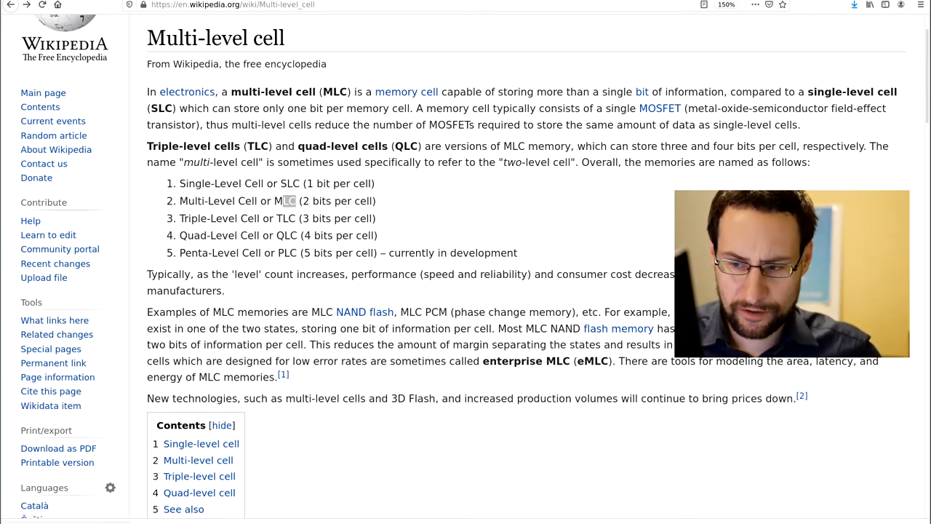
{"action": "double_click", "coordinate": [289, 200]}
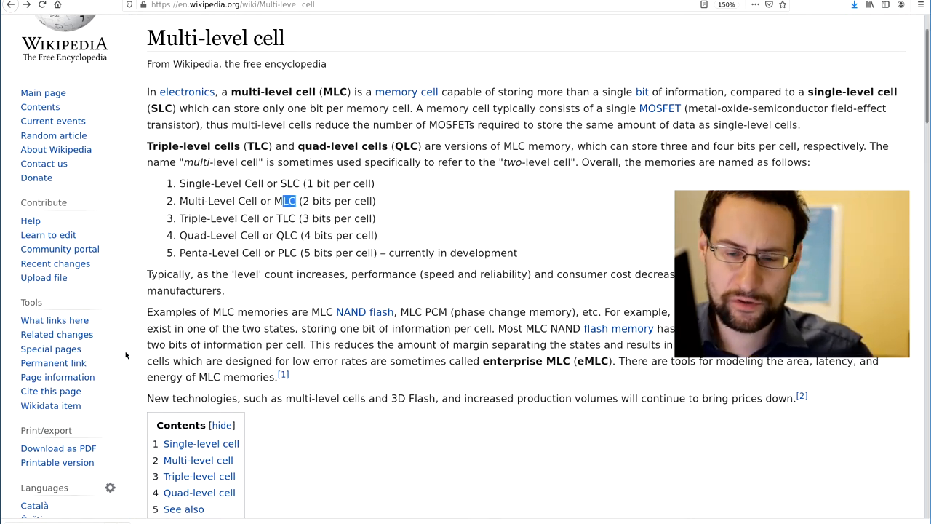